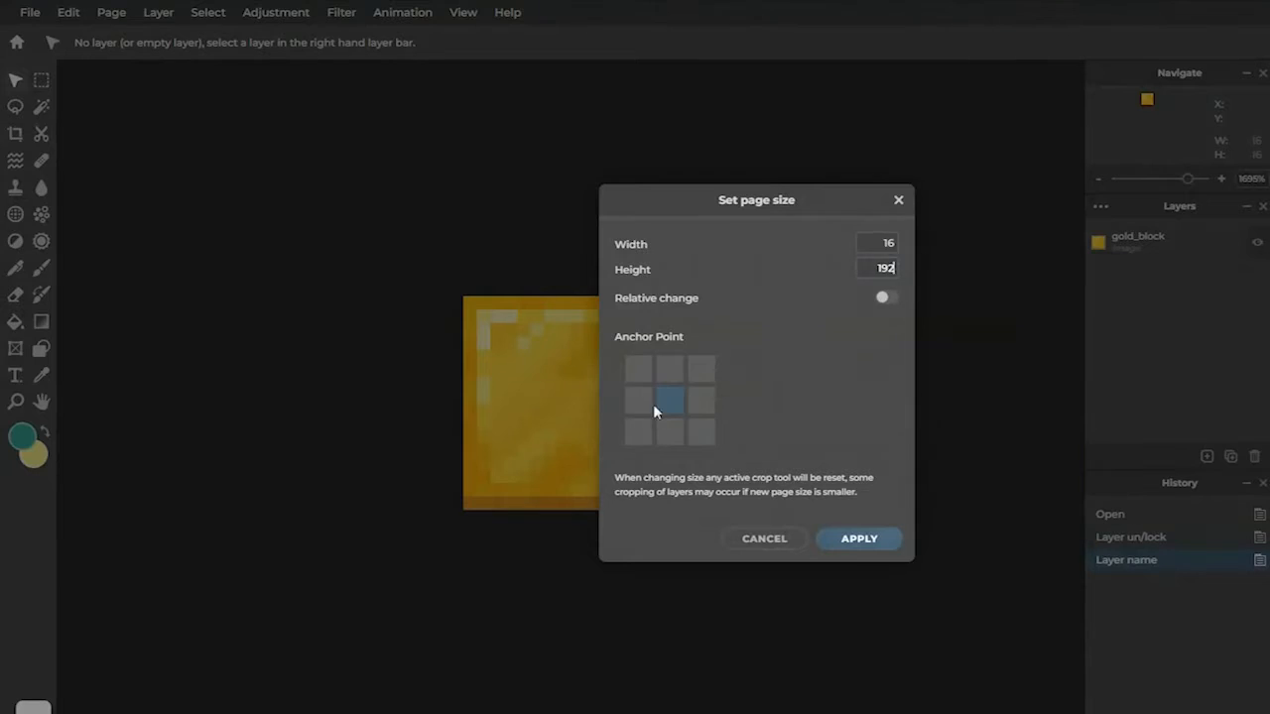
# Make the canvas 16×192 and rename the copied frame layers up to gold_block-12
pyautogui.click(857, 538)
pyautogui.write('gold_block4')
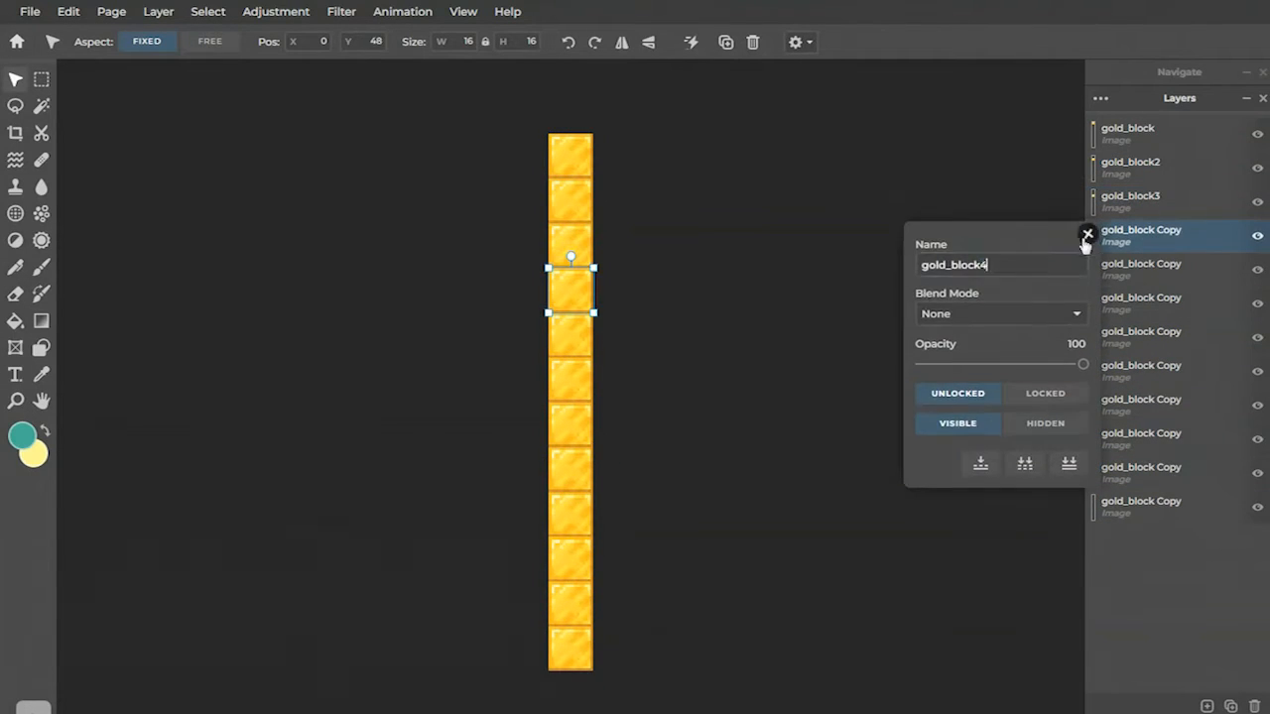
pyautogui.click(1087, 234)
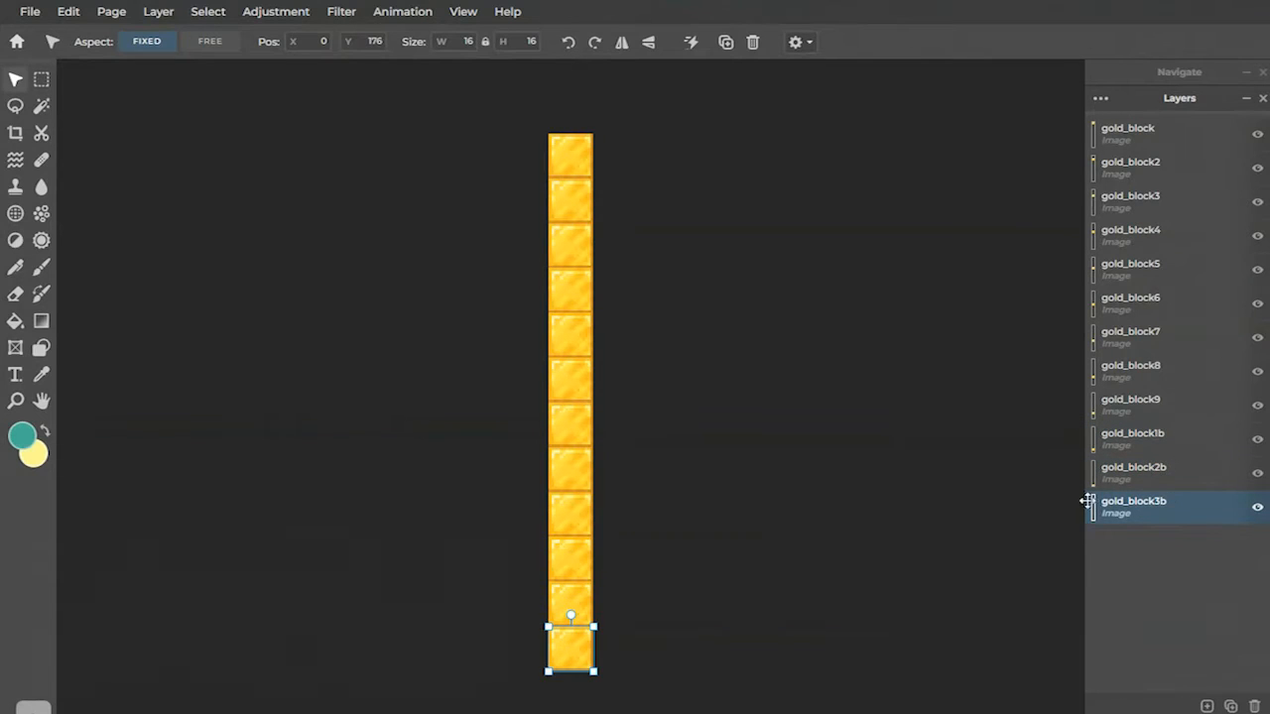
pyautogui.doubleClick(1135, 508)
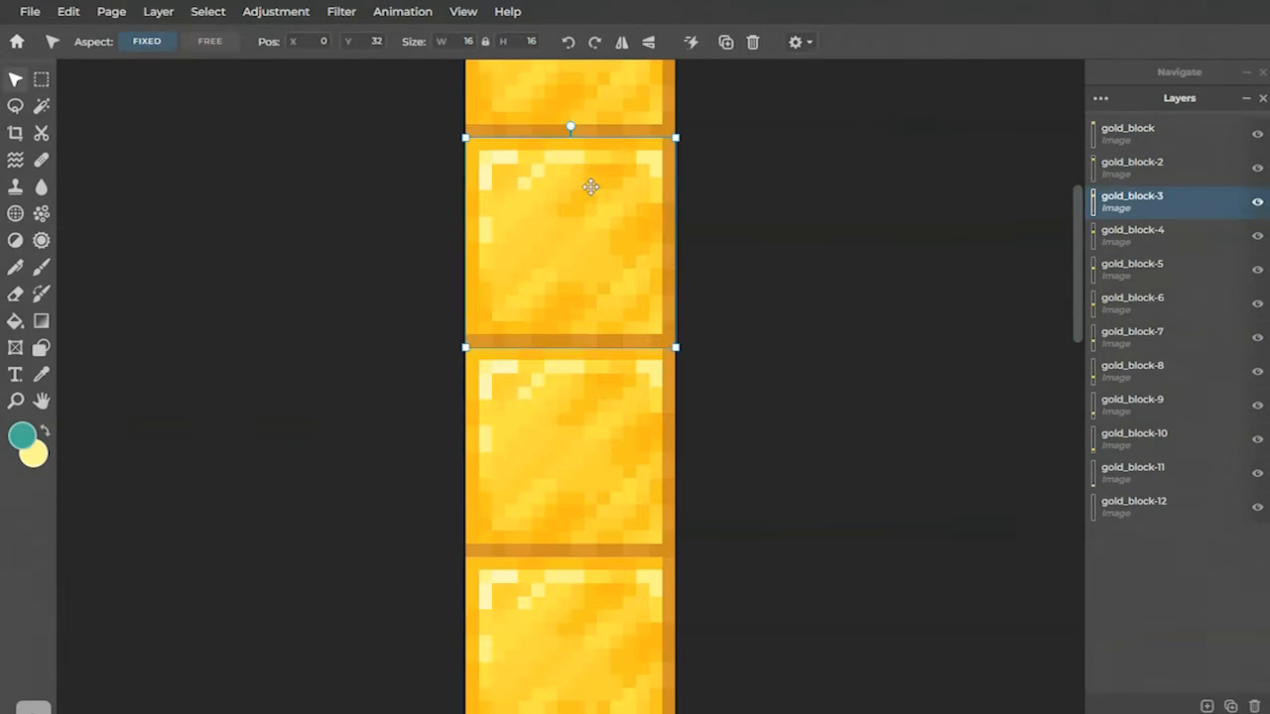
# Brush a sparkle on one frame and apply a taller page height for frames up to gold_block-15
pyautogui.click(42, 266)
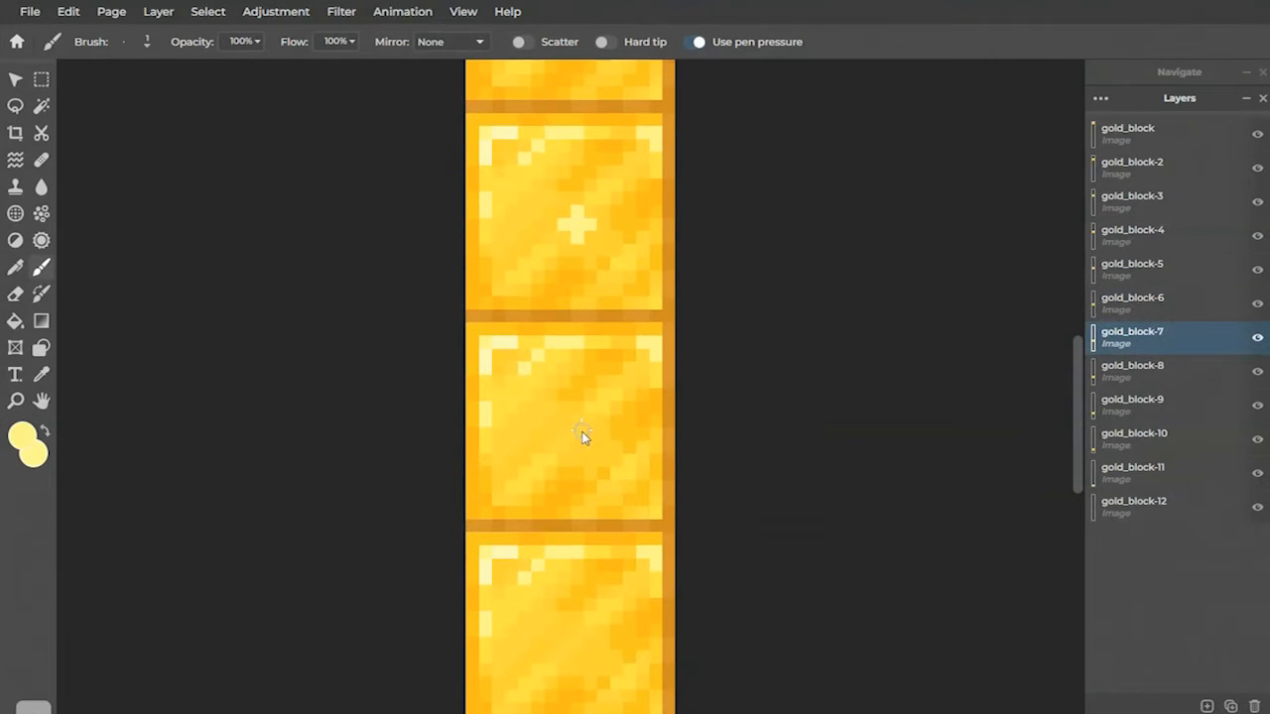
pyautogui.scroll(-3)
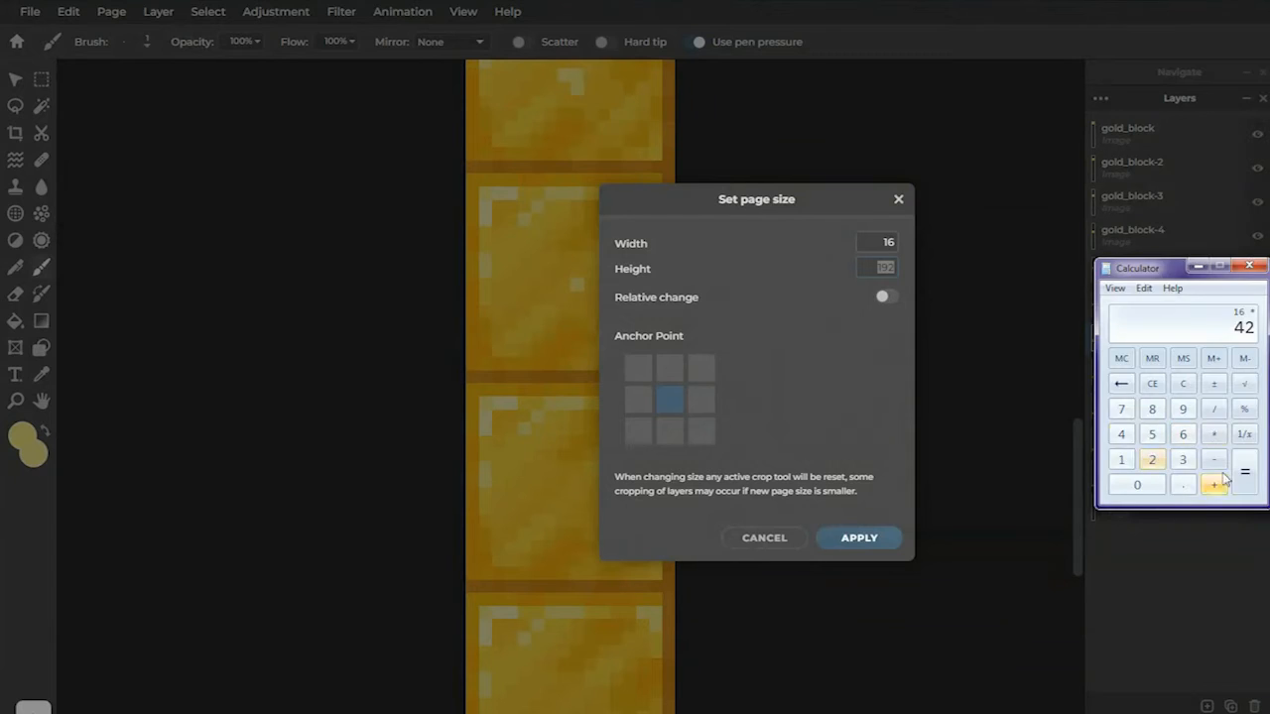
pyautogui.click(858, 536)
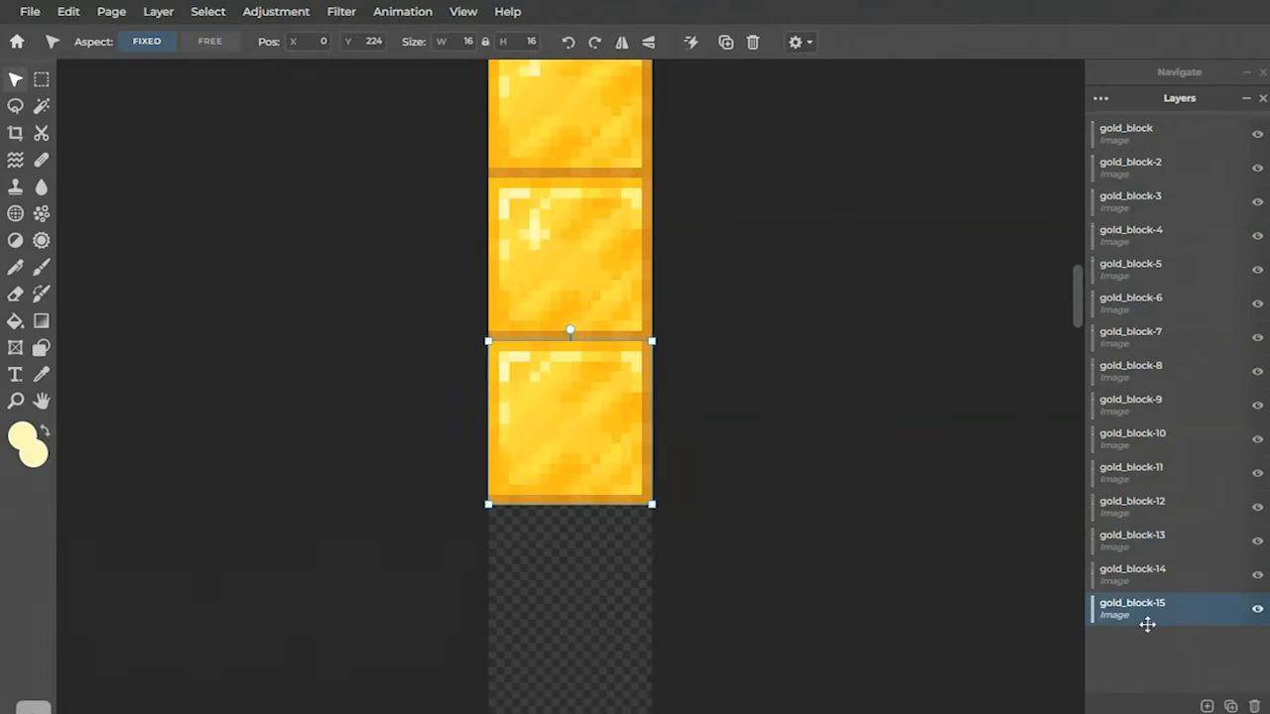
# Add another gold block frame copy and return to the brush for more sparkle painting
pyautogui.click(42, 265)
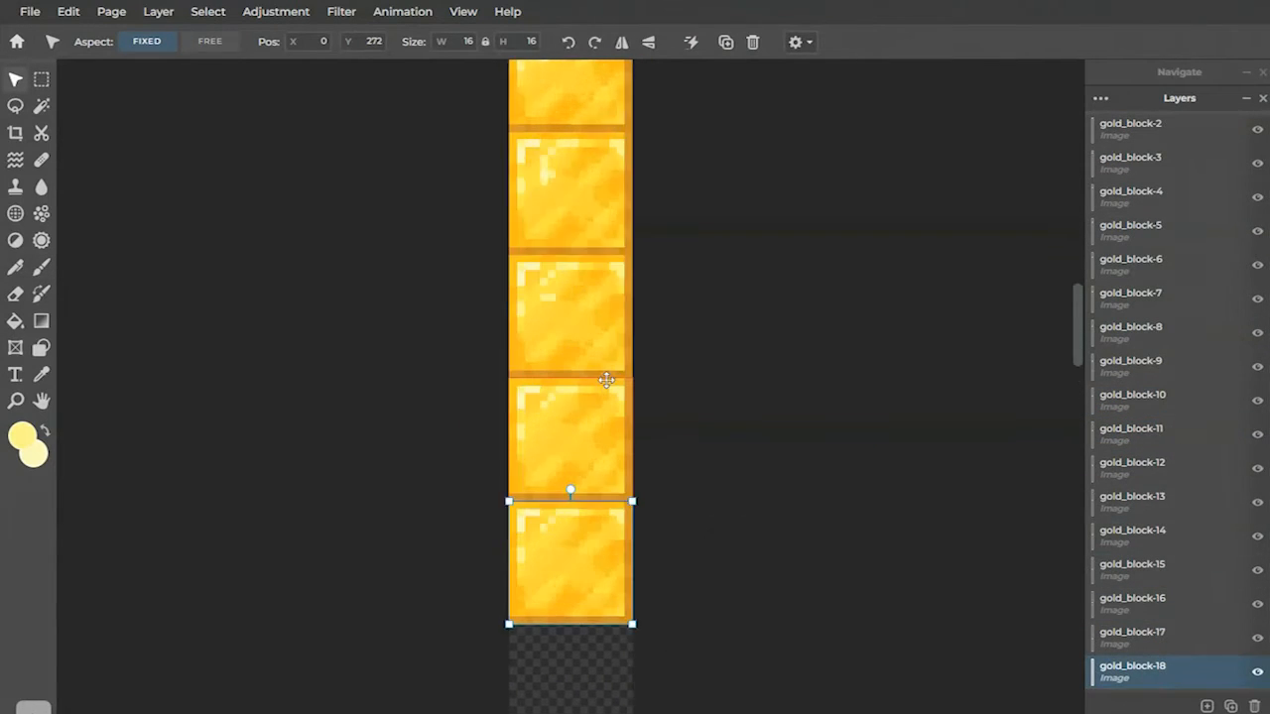
pyautogui.click(42, 266)
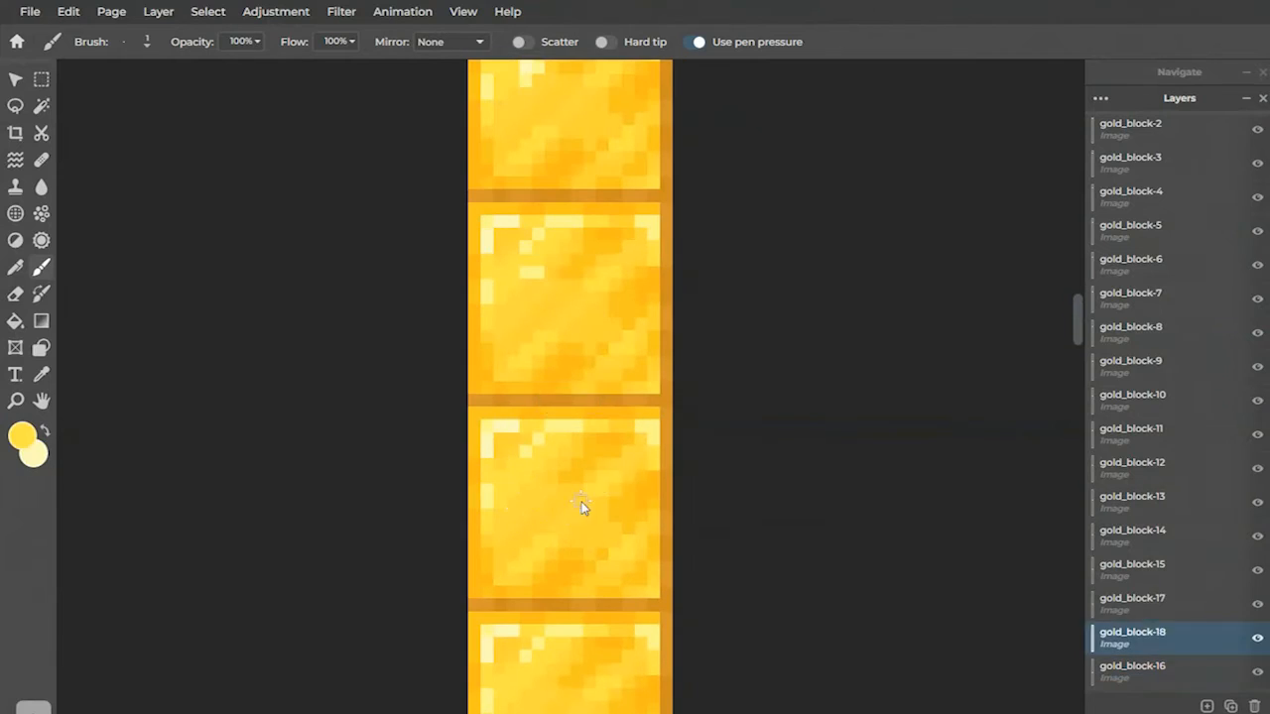
pyautogui.scroll(-3)
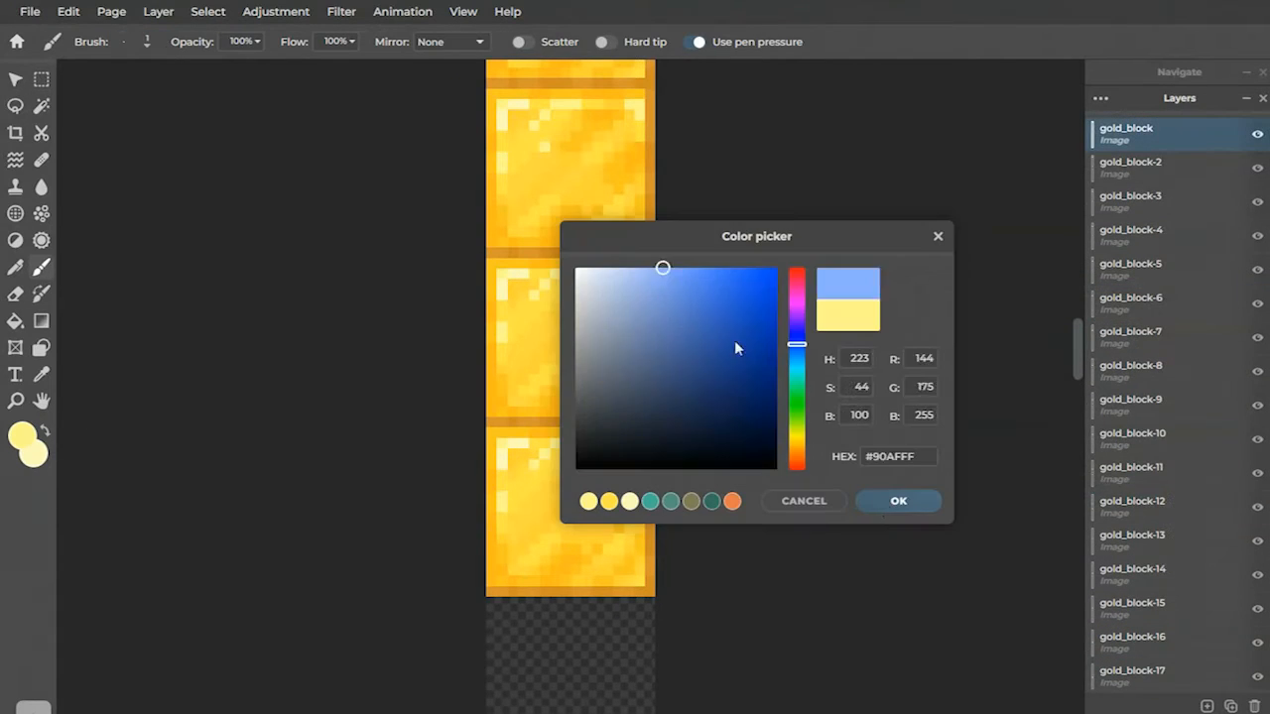
# Confirm the chosen paint colour before duplicating frames up to gold_block-45
pyautogui.click(897, 500)
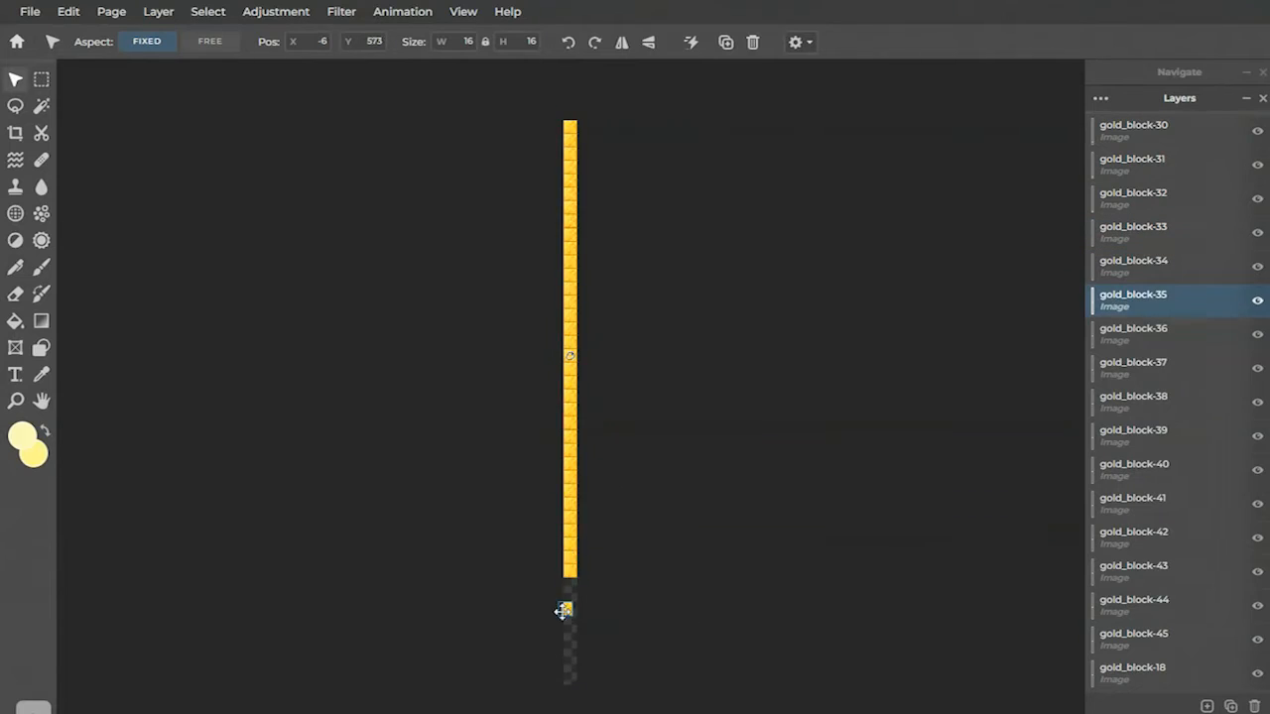
# Sample a pale yellow and paint sparkle pixels on spaced frames such as gold_block-26, -28, -30, -37 and -41
pyautogui.moveTo(564, 611); pyautogui.dragTo(571, 651)
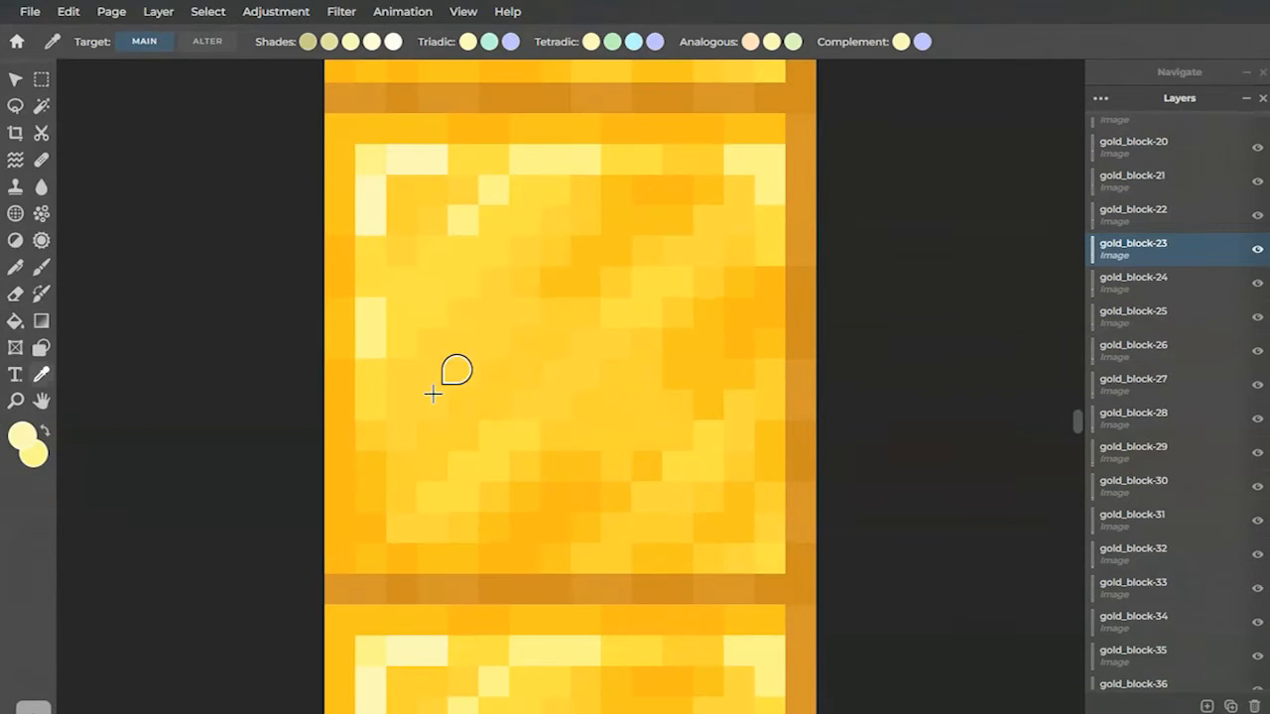
pyautogui.click(1133, 282)
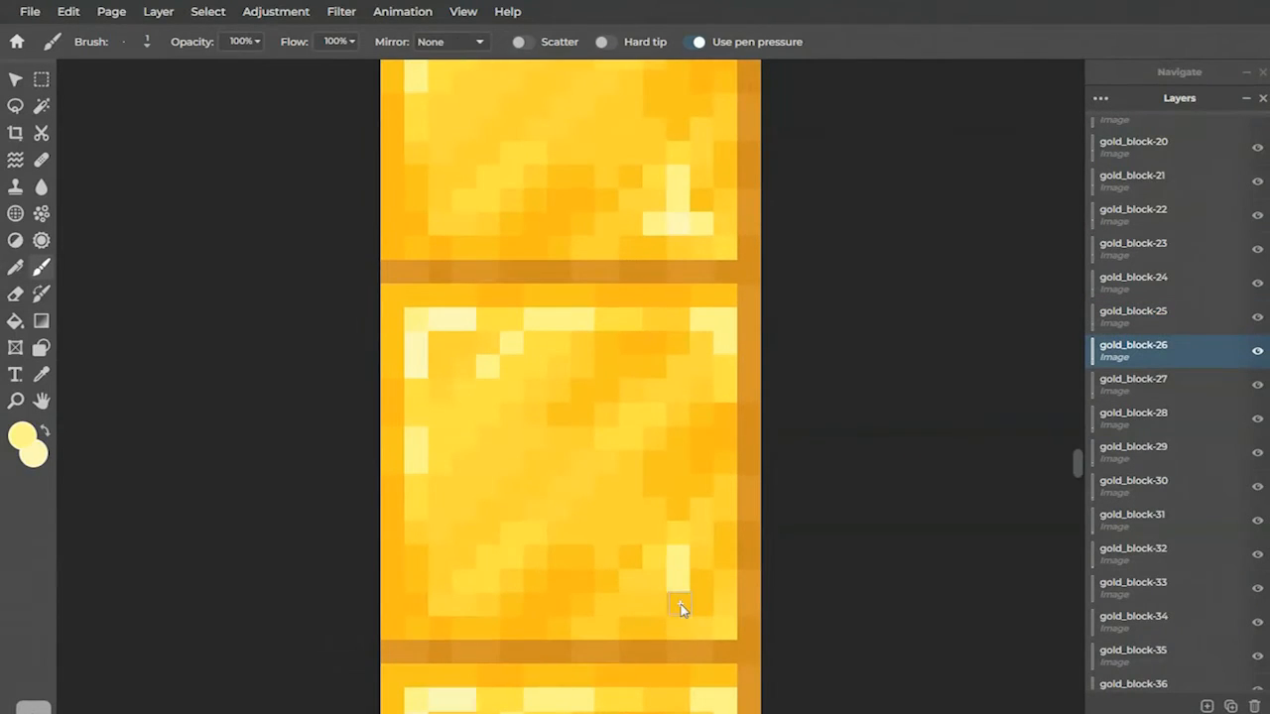
pyautogui.click(1133, 385)
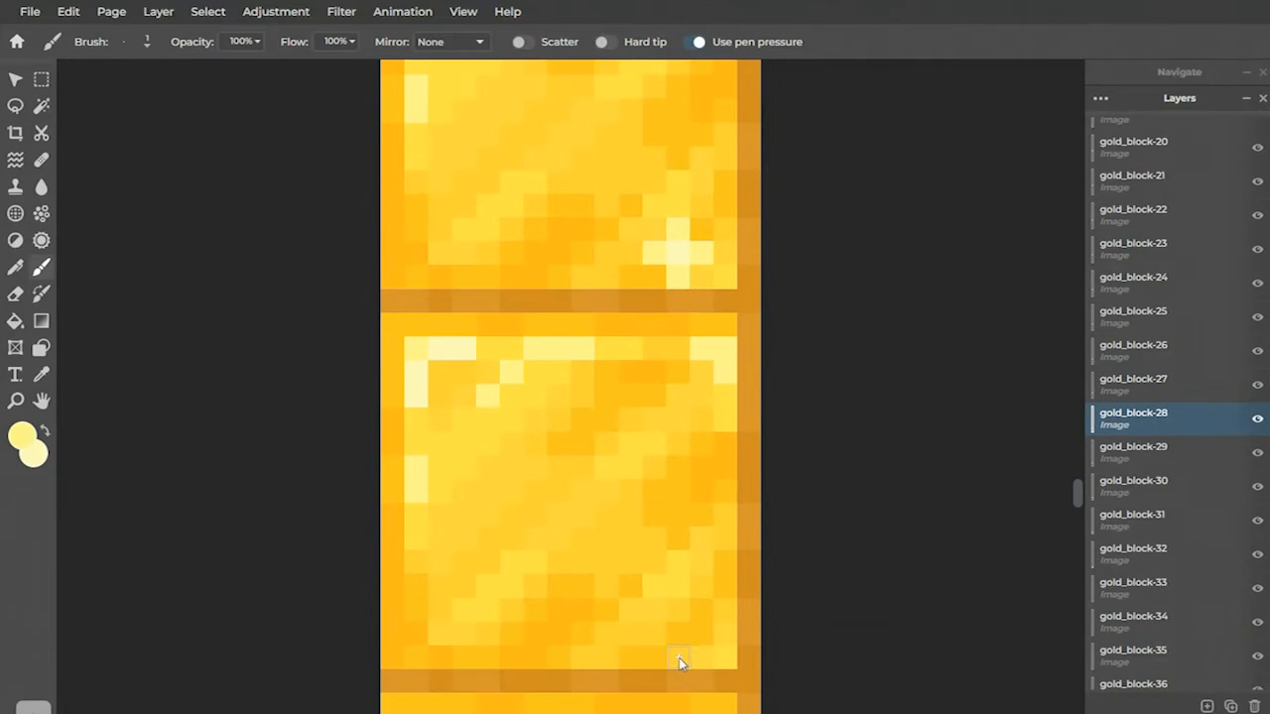
pyautogui.click(1133, 486)
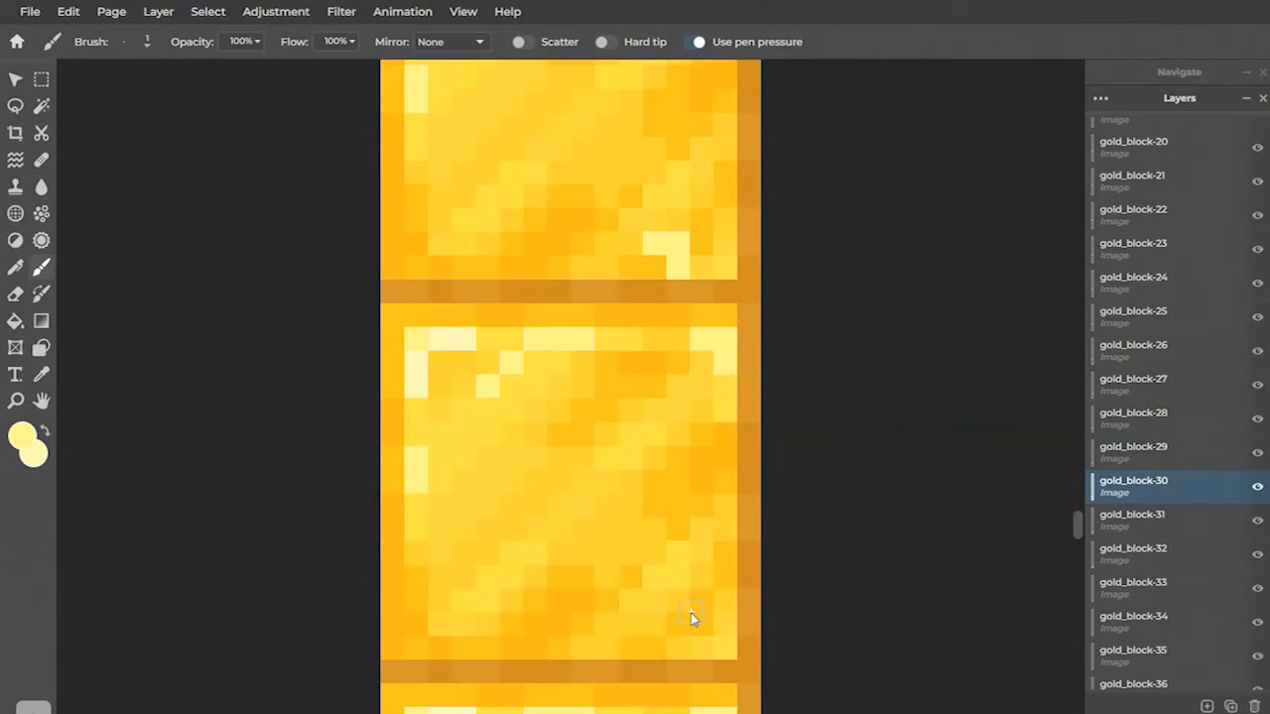
pyautogui.scroll(-3)
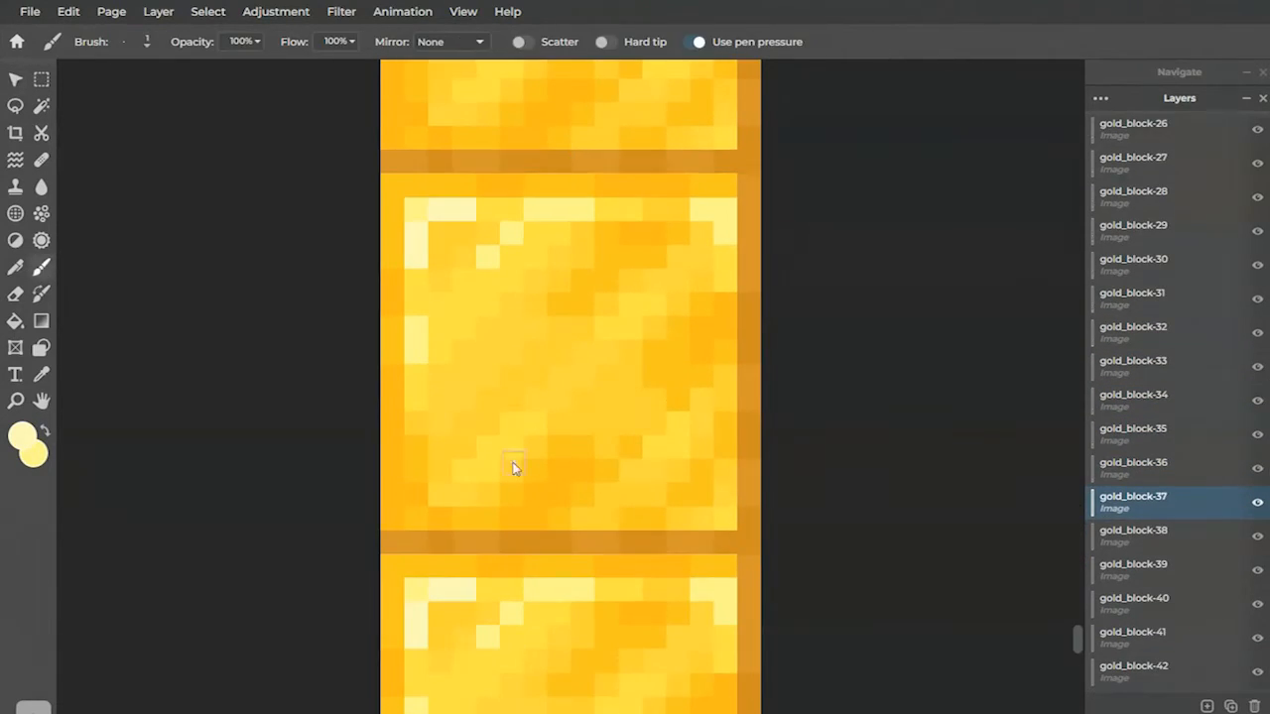
pyautogui.click(1133, 530)
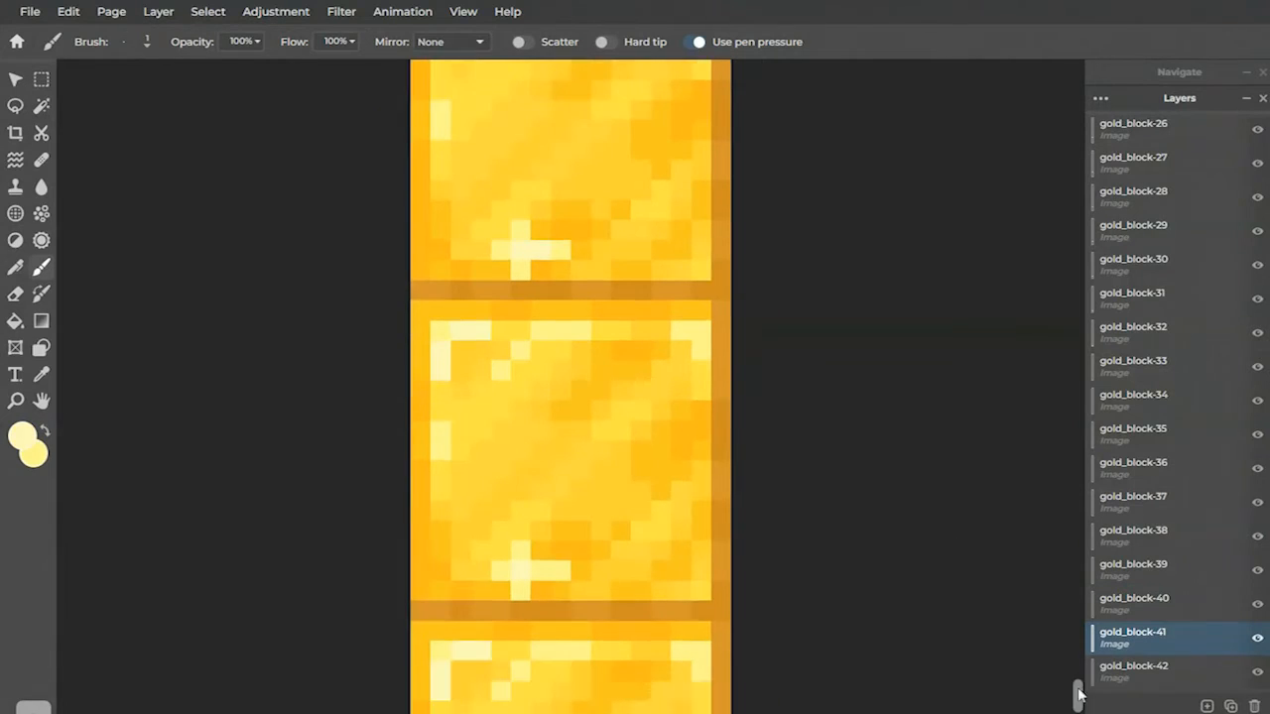
# Set the page height to 736 with top anchor, then to 752 so the strip reaches gold_block-47
pyautogui.click(111, 12)
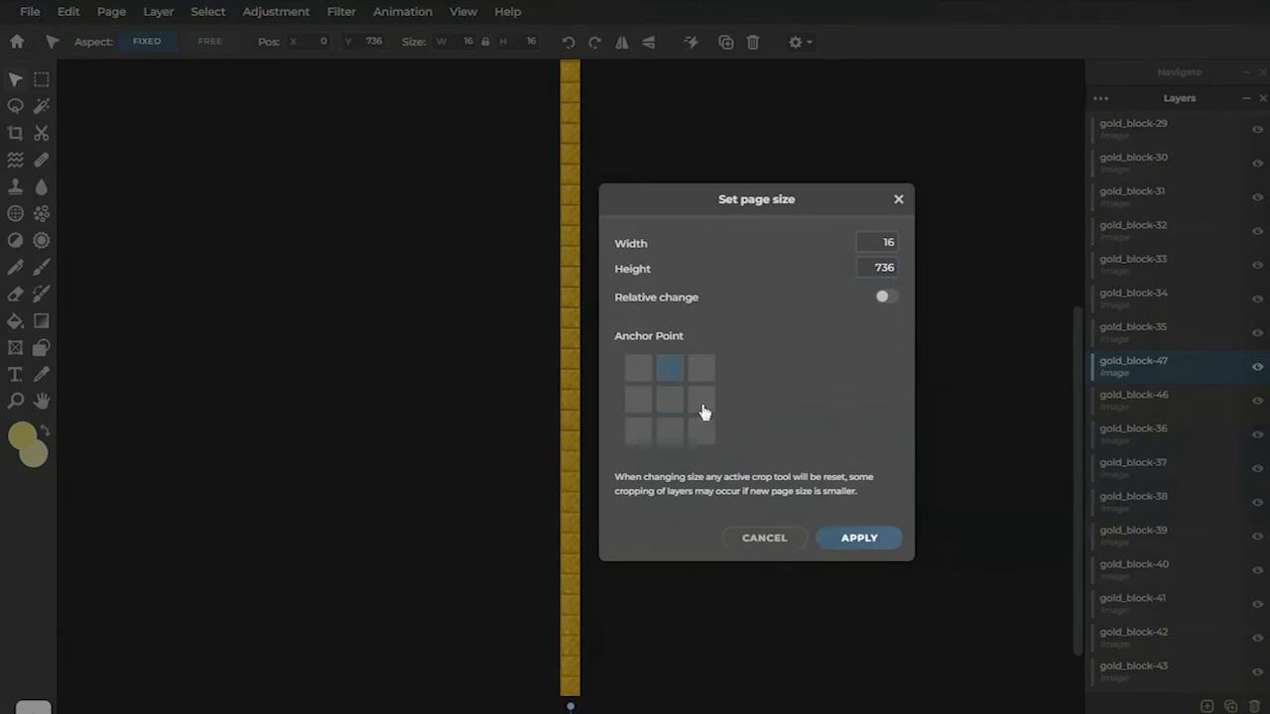
pyautogui.click(857, 535)
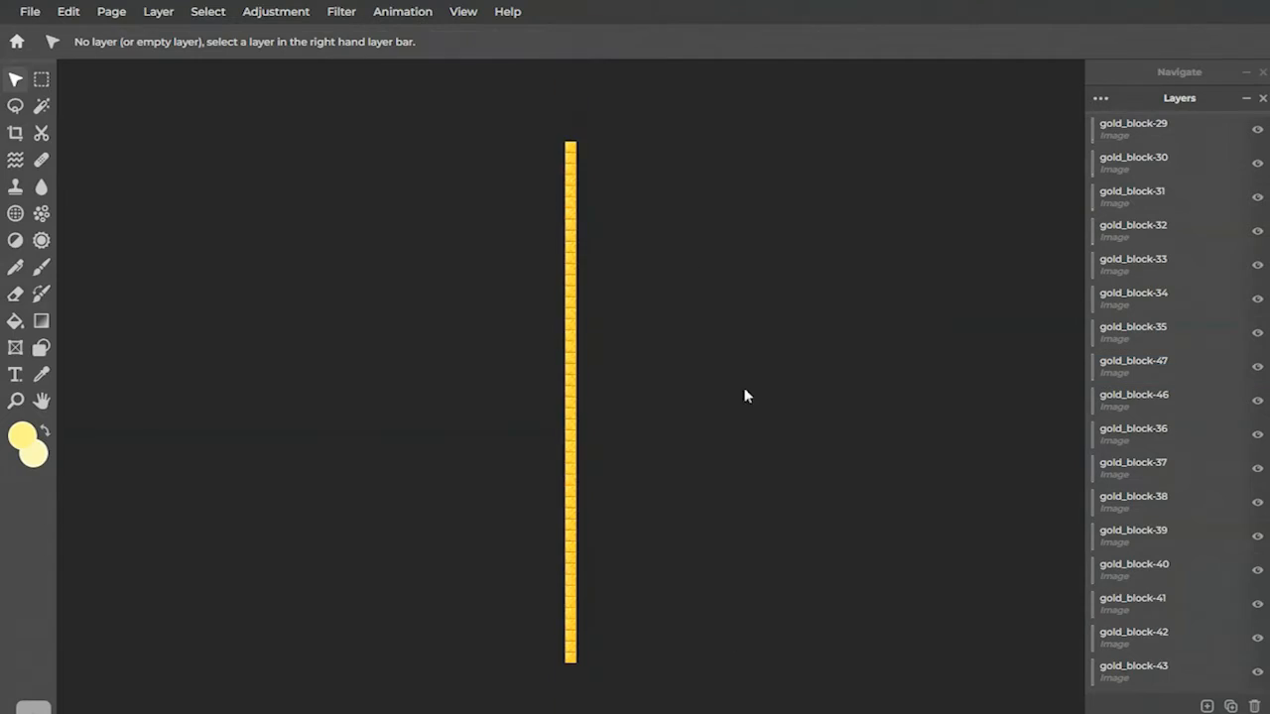
pyautogui.click(111, 12)
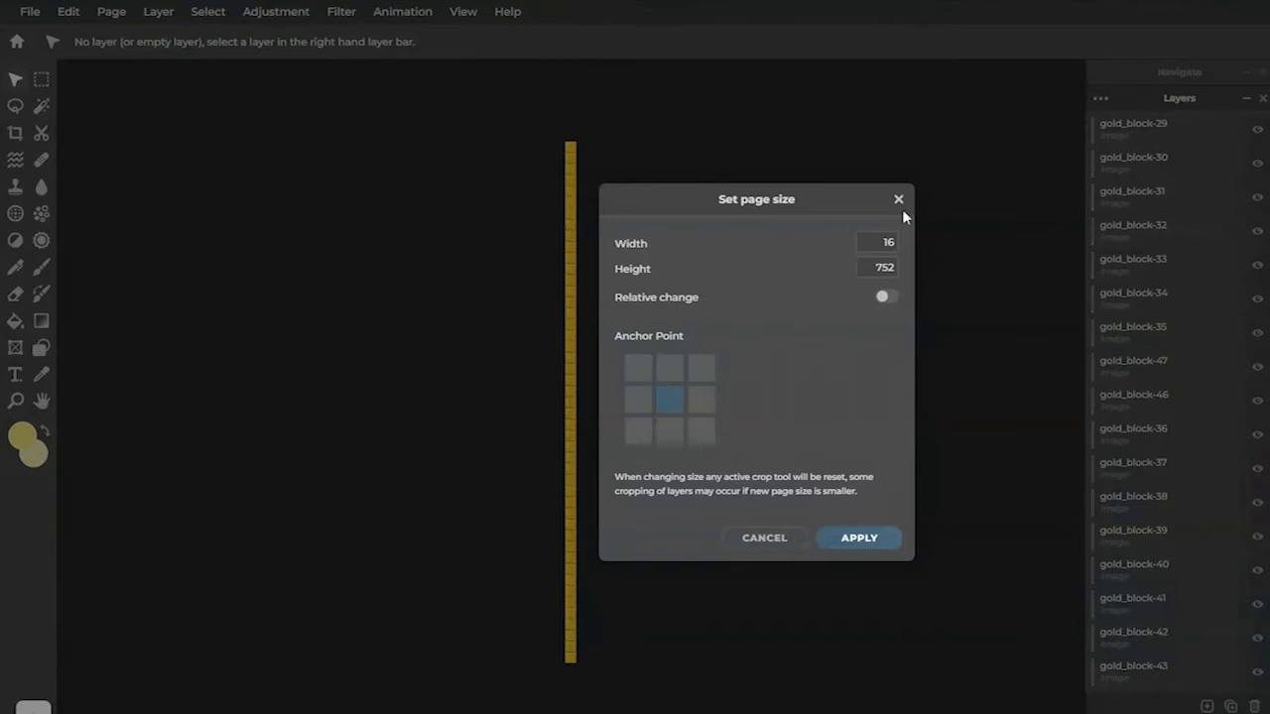
pyautogui.click(858, 538)
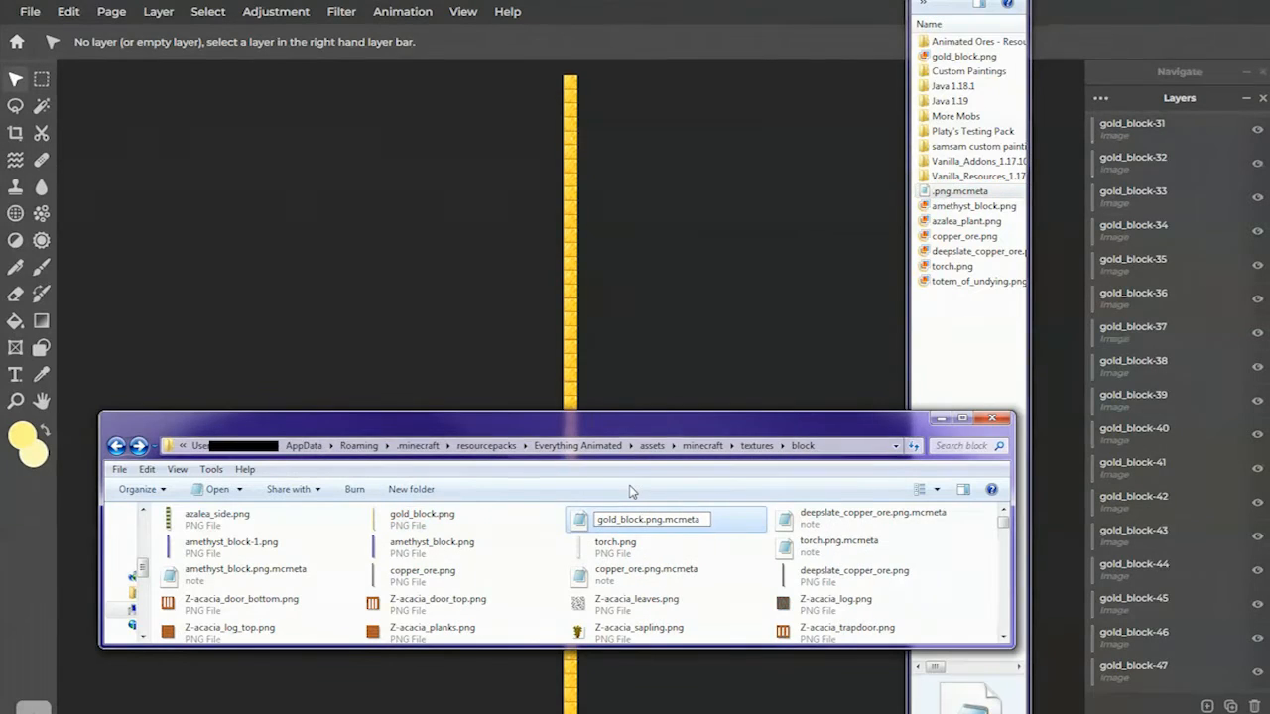
# Open the new gold_block.png.mcmeta file from the textures/block folder
pyautogui.doubleClick(649, 520)
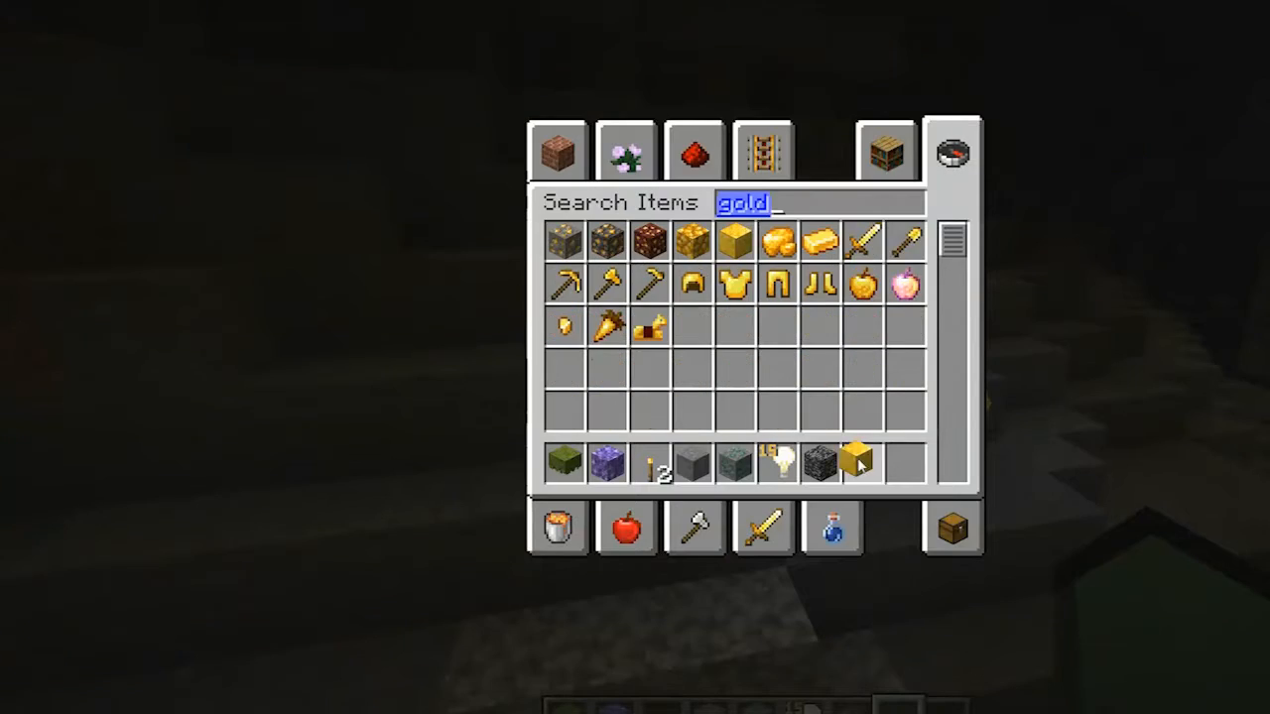
# Walk into the gold block room, then pause the game to edit the animation file
pyautogui.press('escape')
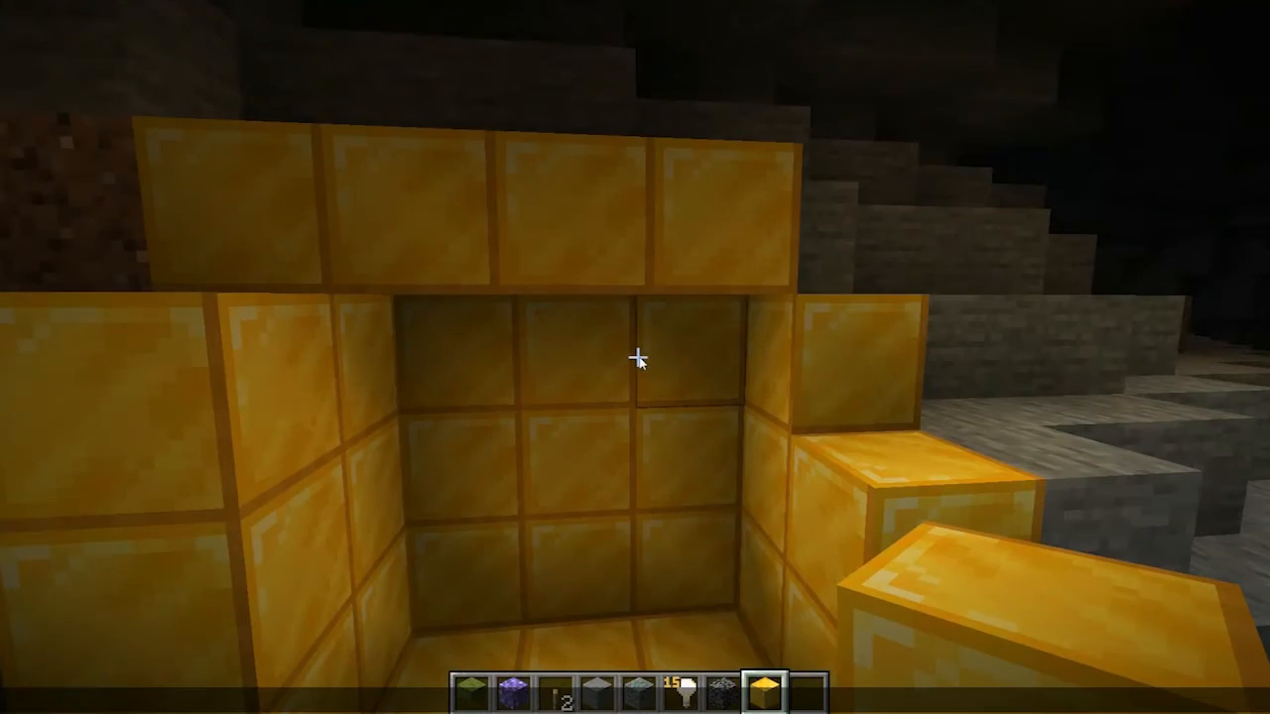
pyautogui.moveTo(635, 357)
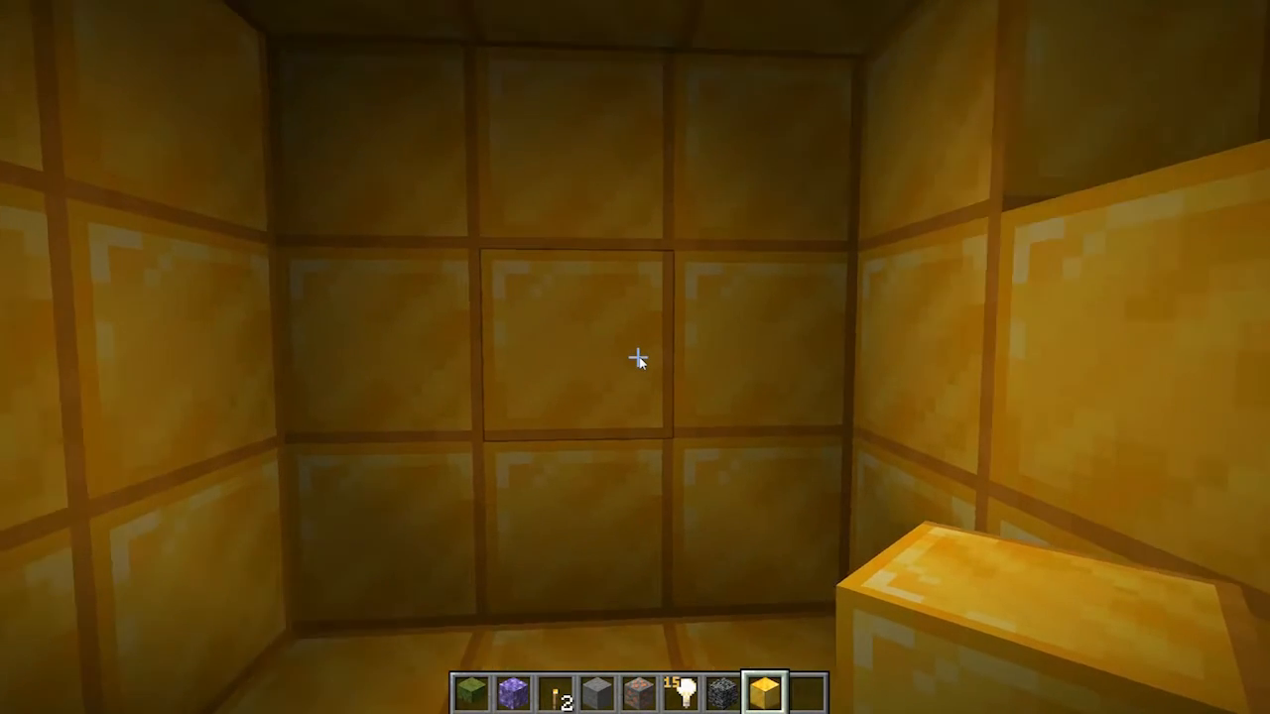
pyautogui.moveTo(635, 358)
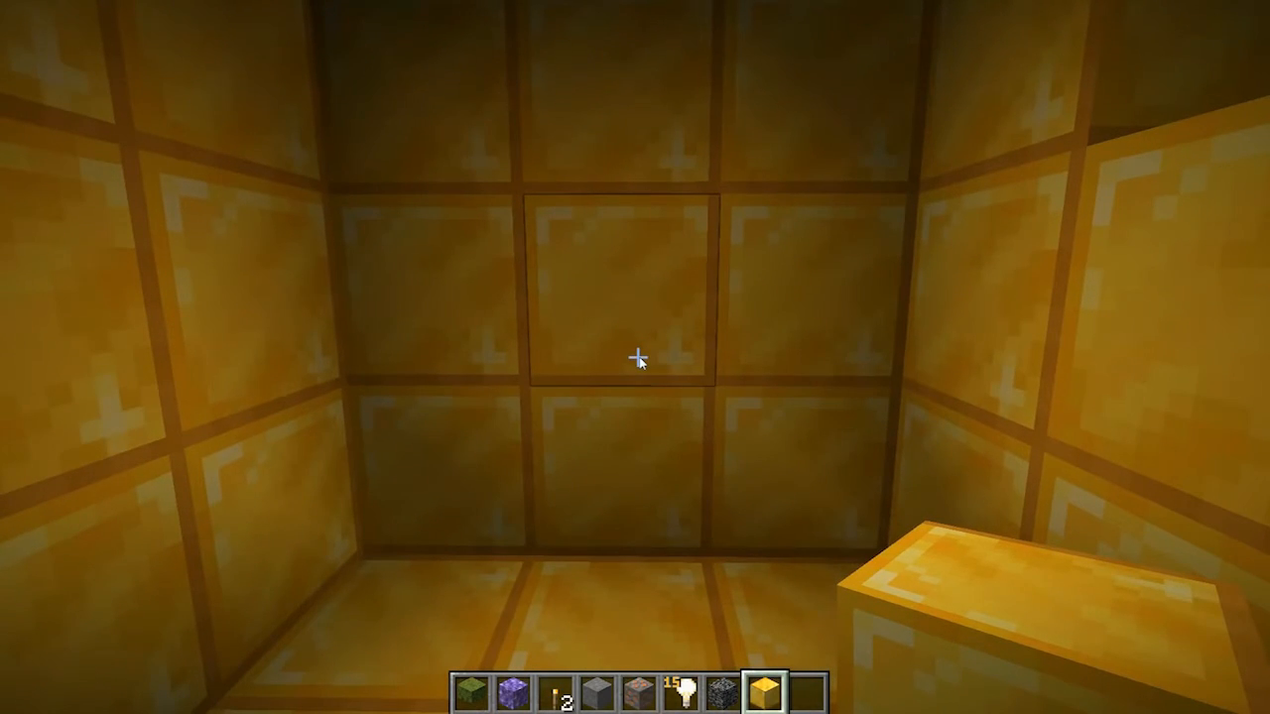
pyautogui.press('Escape')
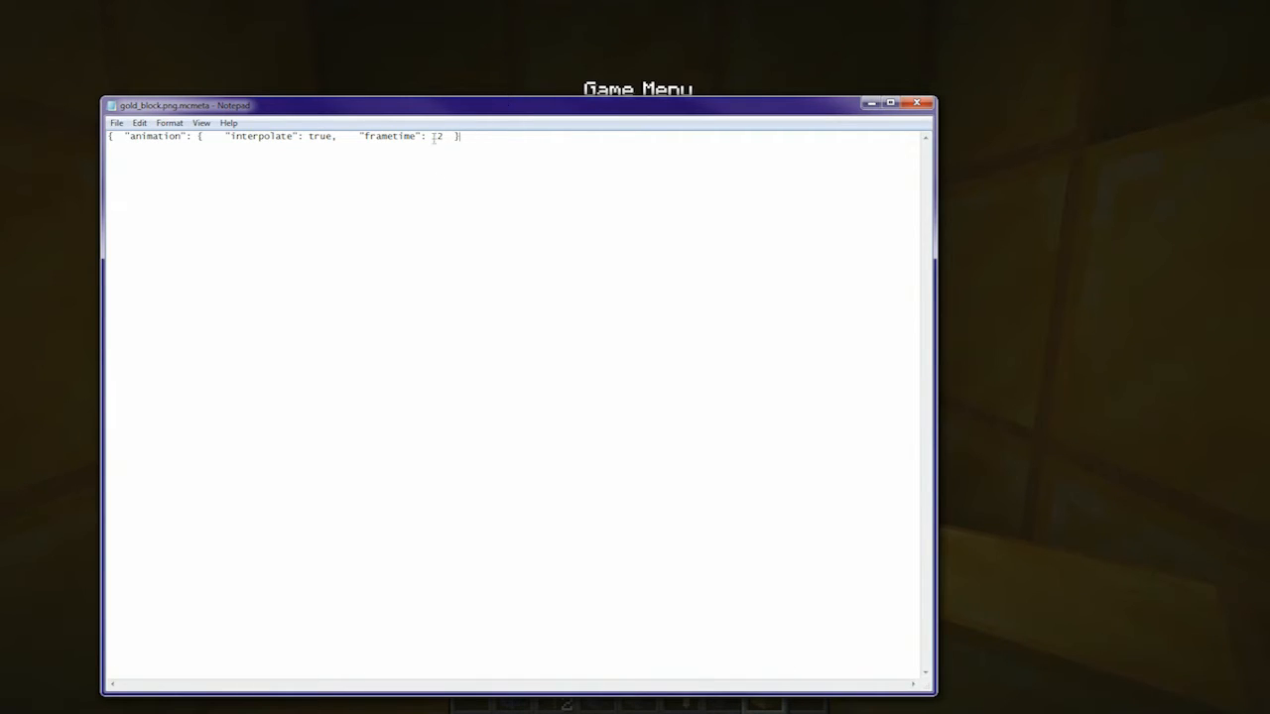
# Edit the frametime value, resume the game and retype the interpolate setting
pyautogui.write('3')
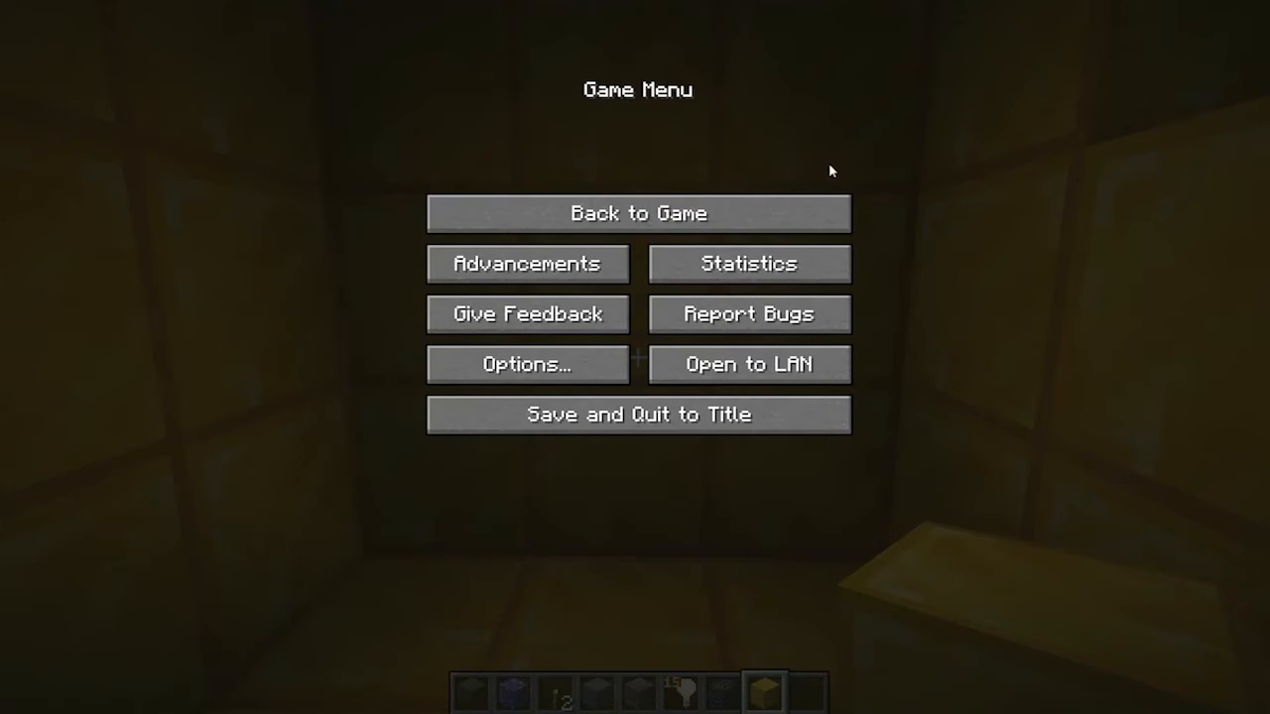
pyautogui.click(639, 214)
pyautogui.write('t')
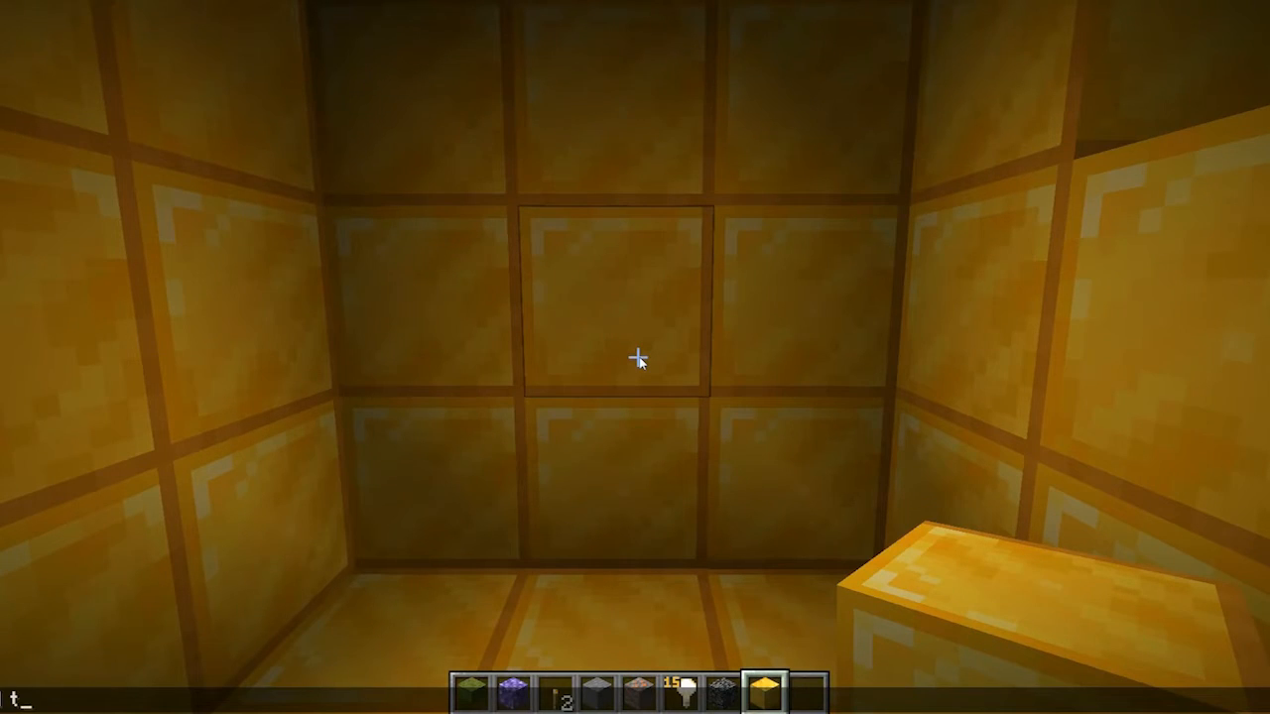
pyautogui.write('ry')
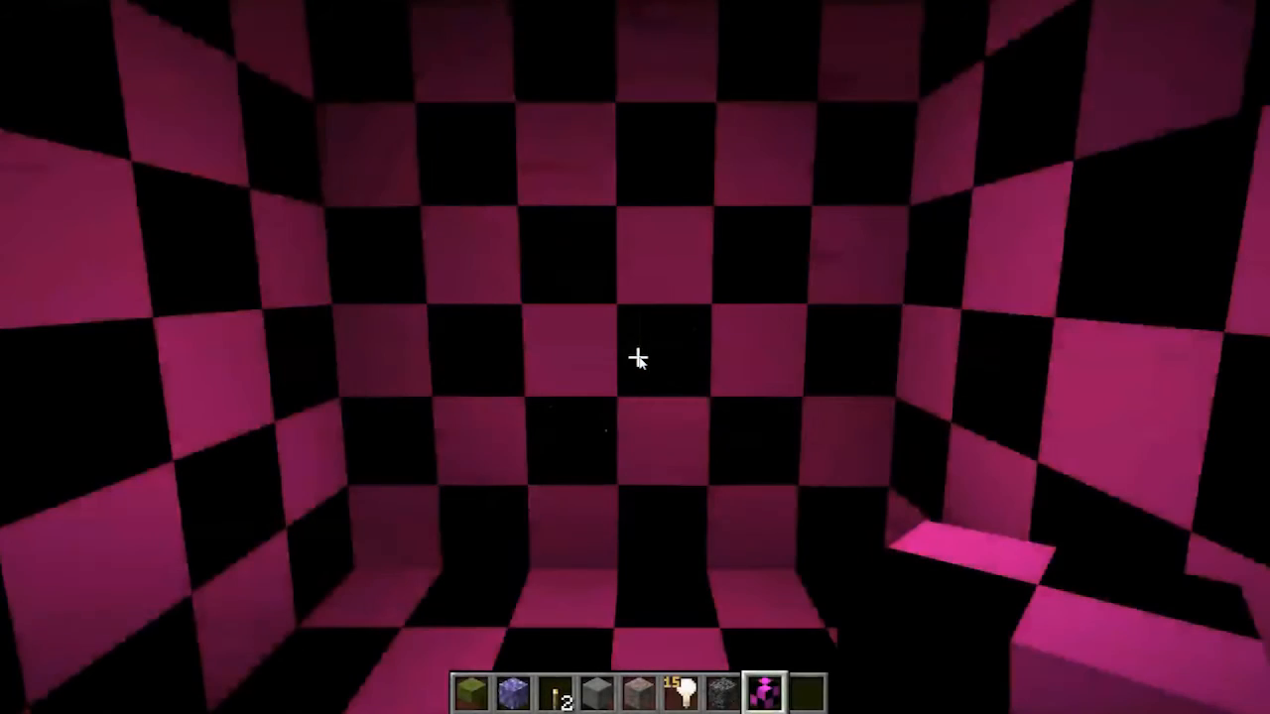
pyautogui.moveTo(635, 358)
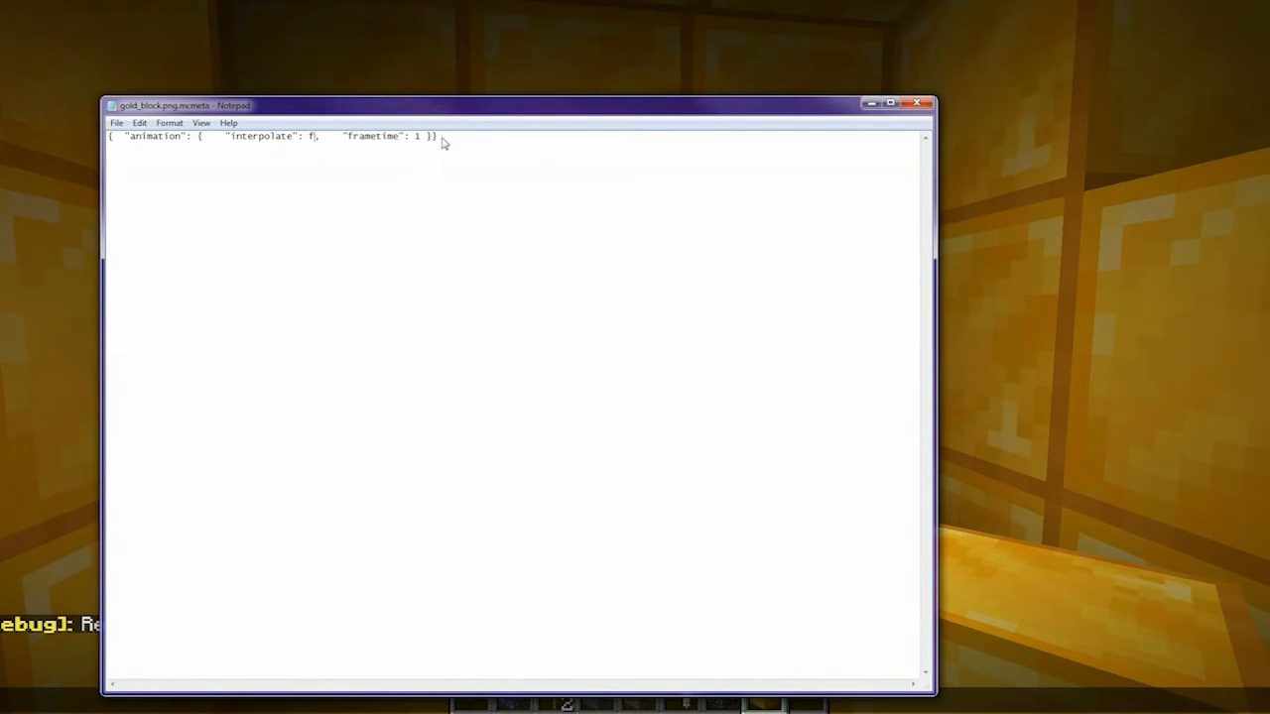
# Retype interpolate as true, check the gold textures render again and pause the game
pyautogui.write('rue')
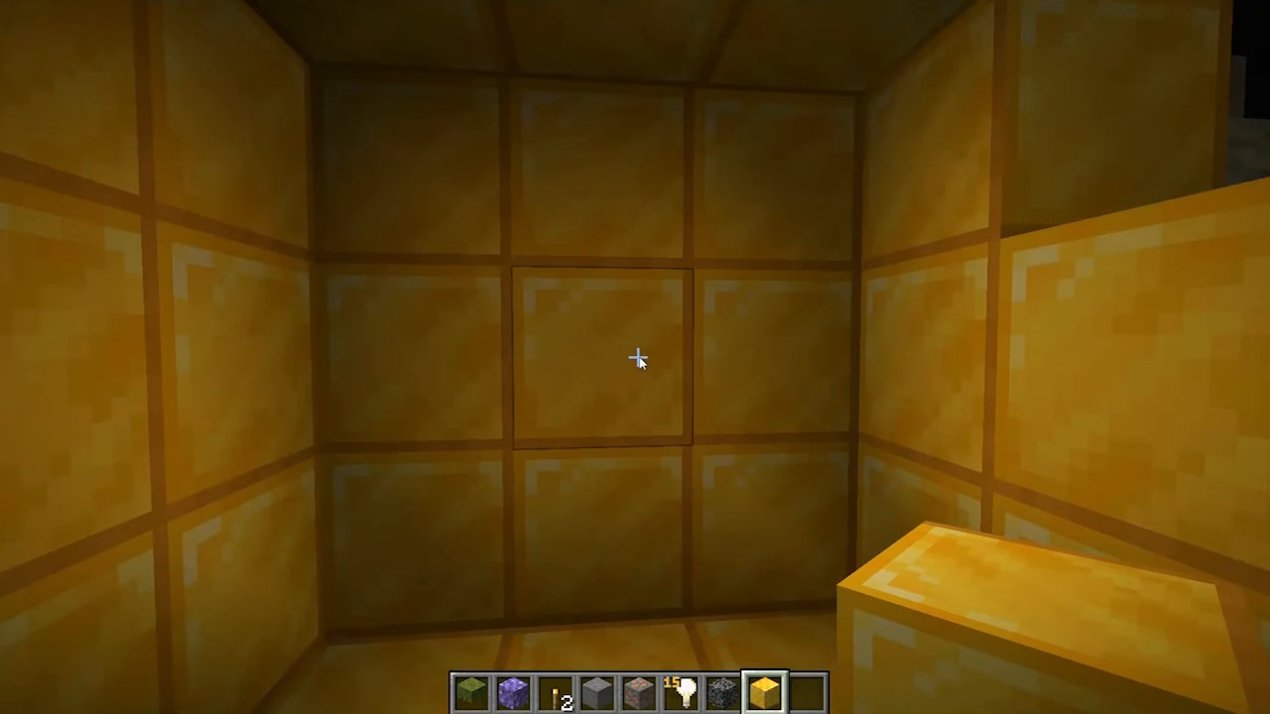
pyautogui.press('Escape')
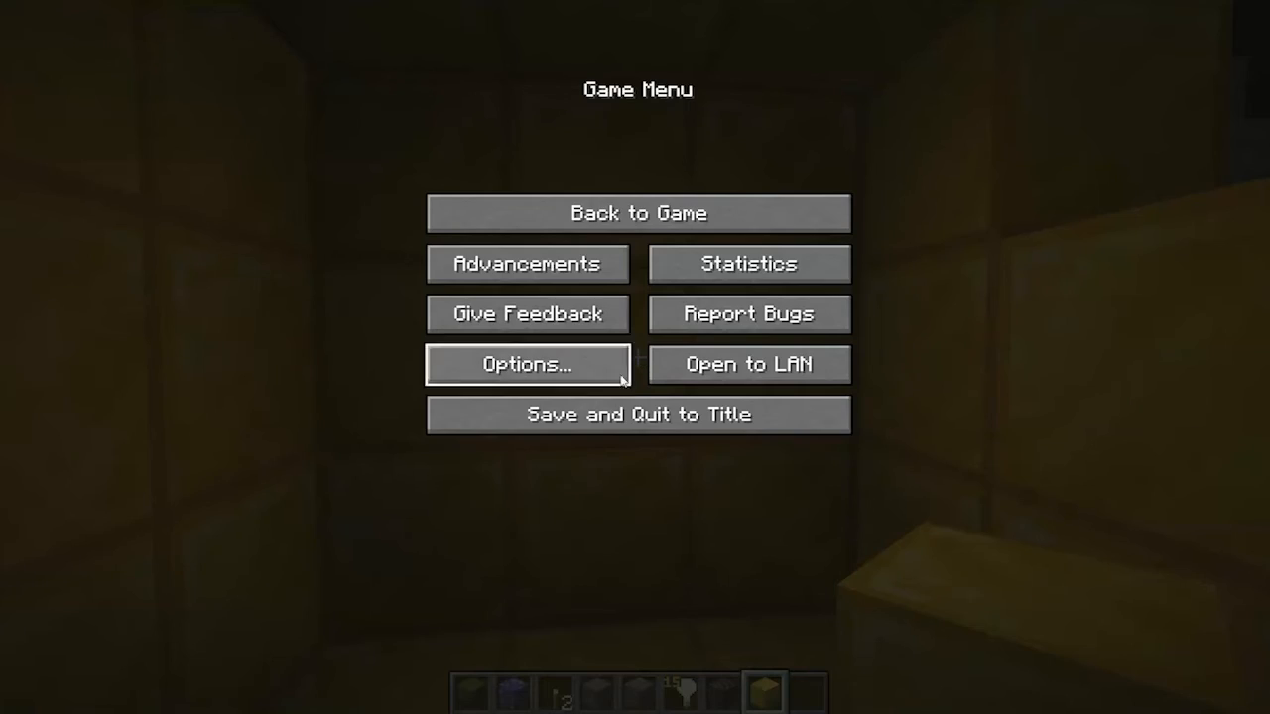
pyautogui.moveTo(639, 357)
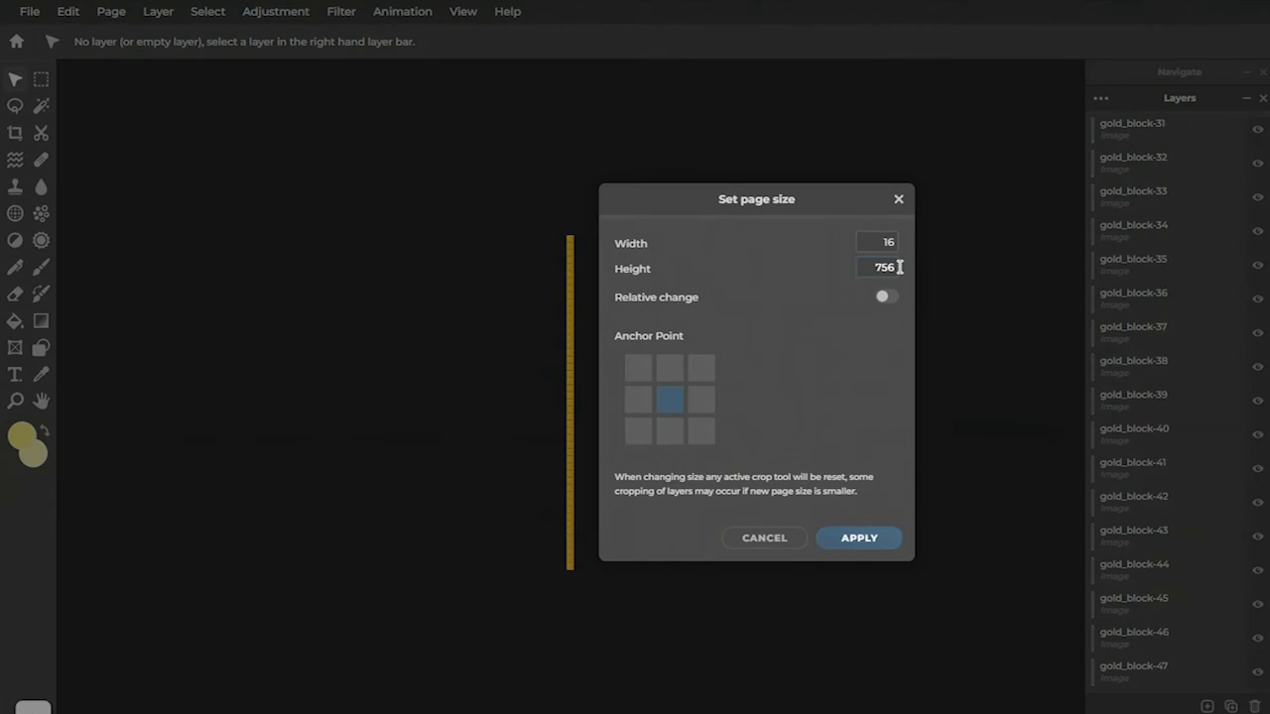
# Apply the larger page size and place the gold_block-empty frame into the strip
pyautogui.click(857, 538)
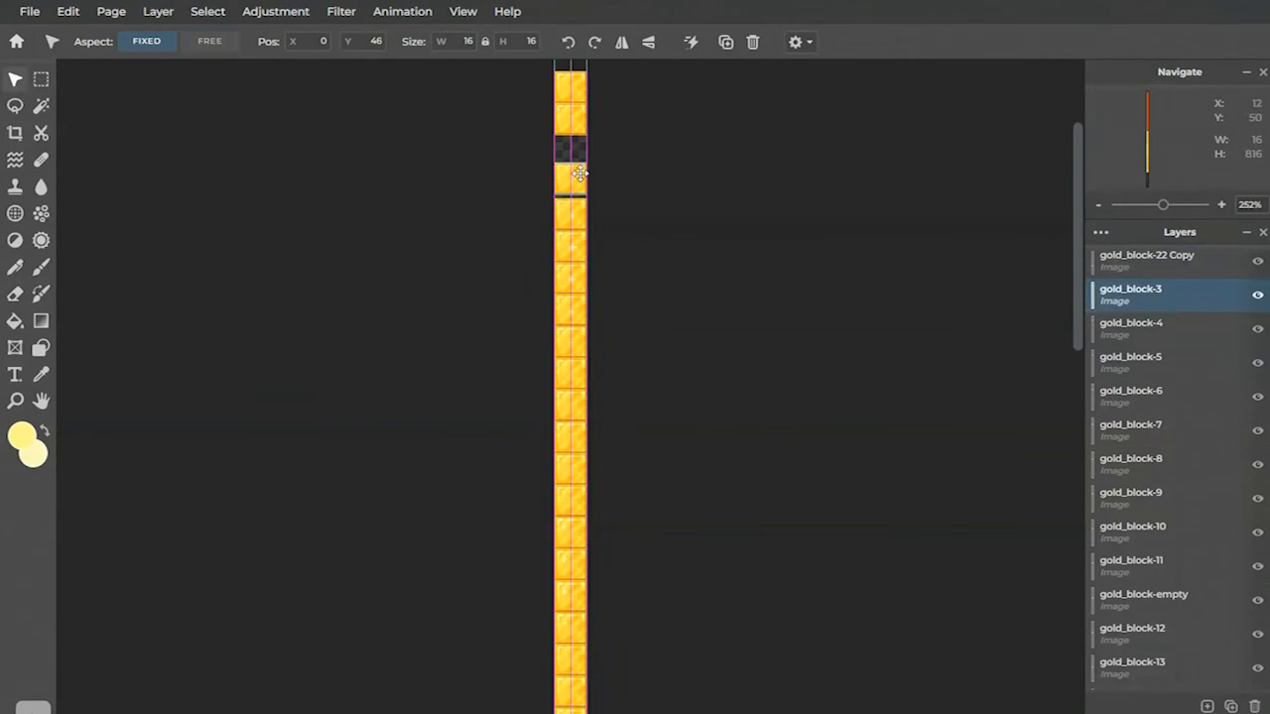
pyautogui.click(30, 12)
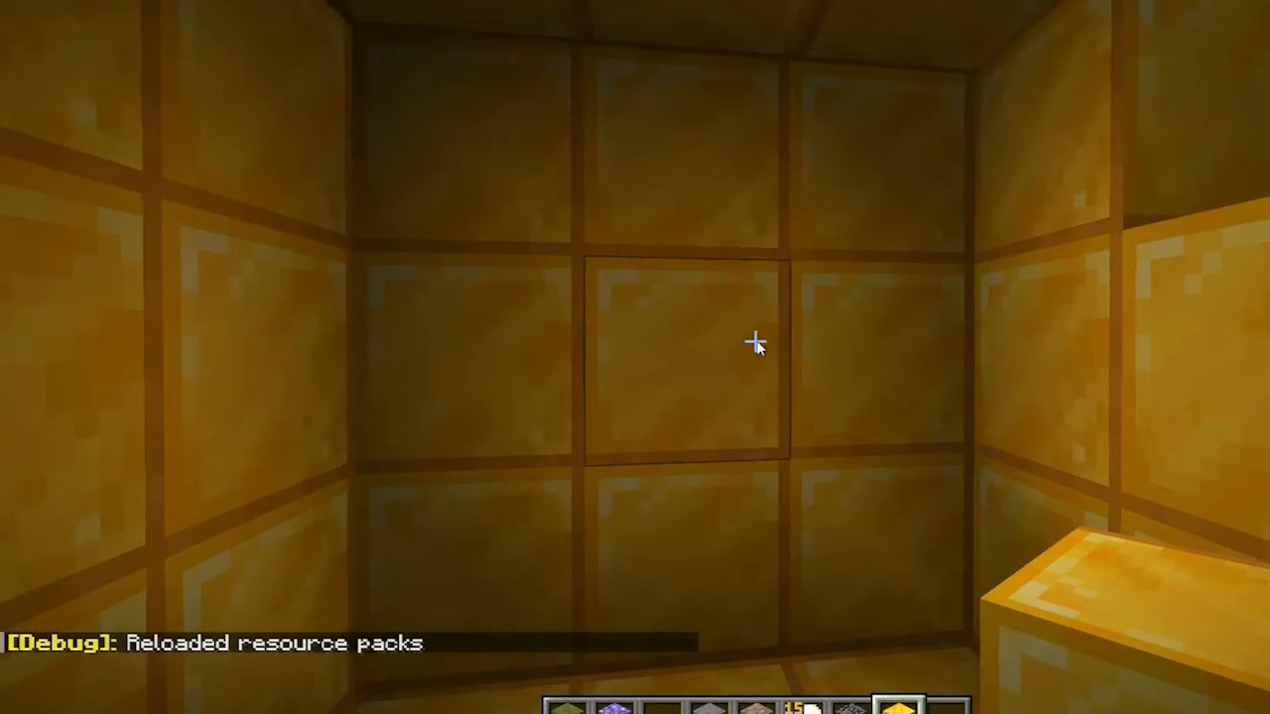
# Pause the game and set frametime to 2 in the gold block animation file
pyautogui.press('Escape')
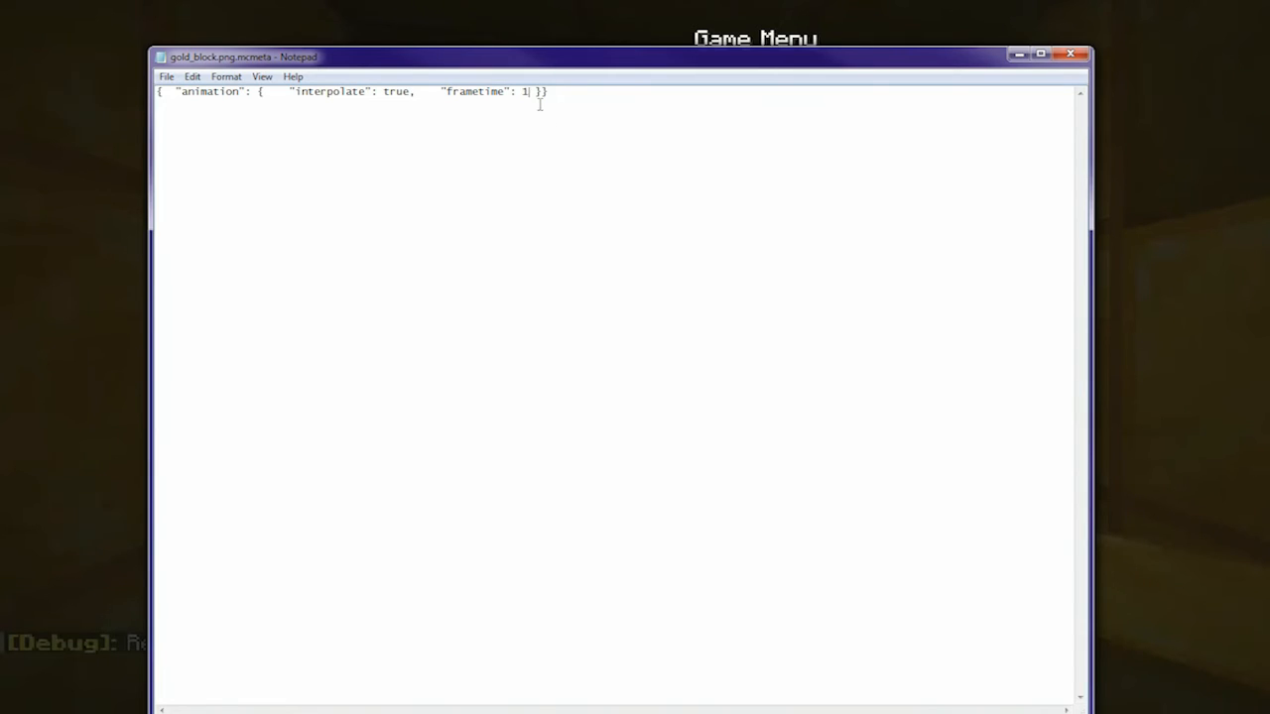
pyautogui.write('2')
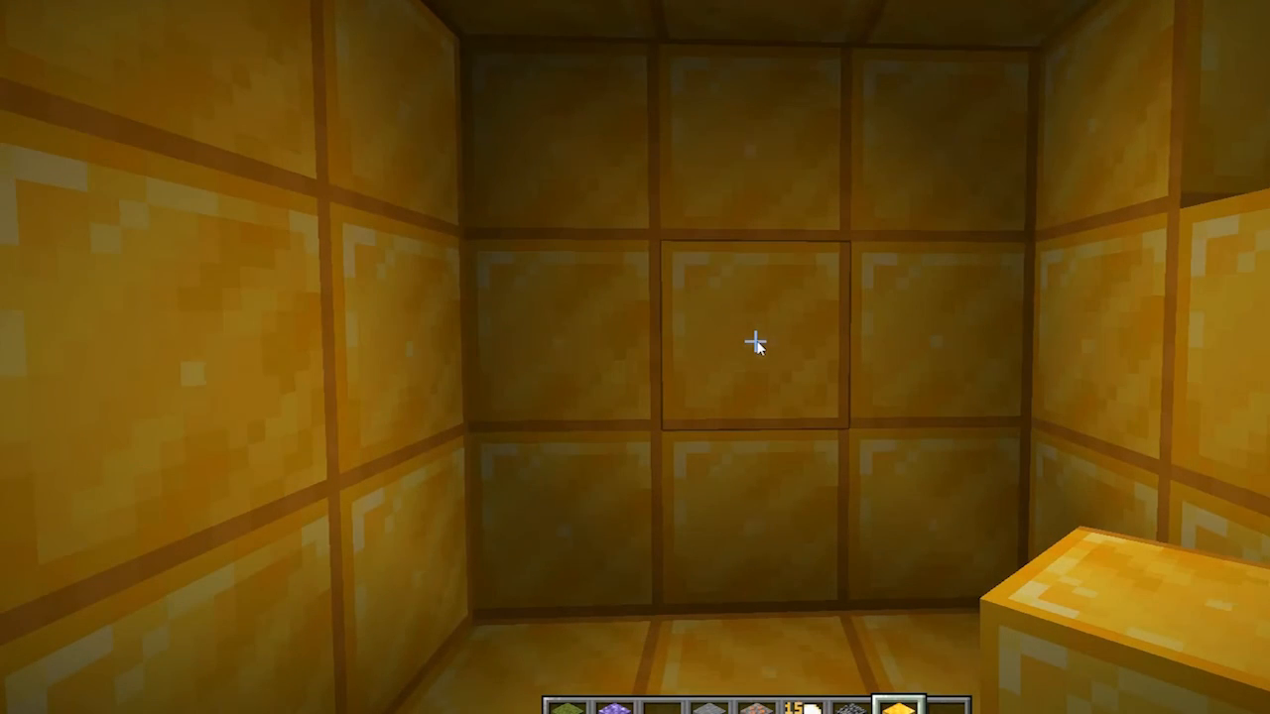
pyautogui.moveTo(754, 347)
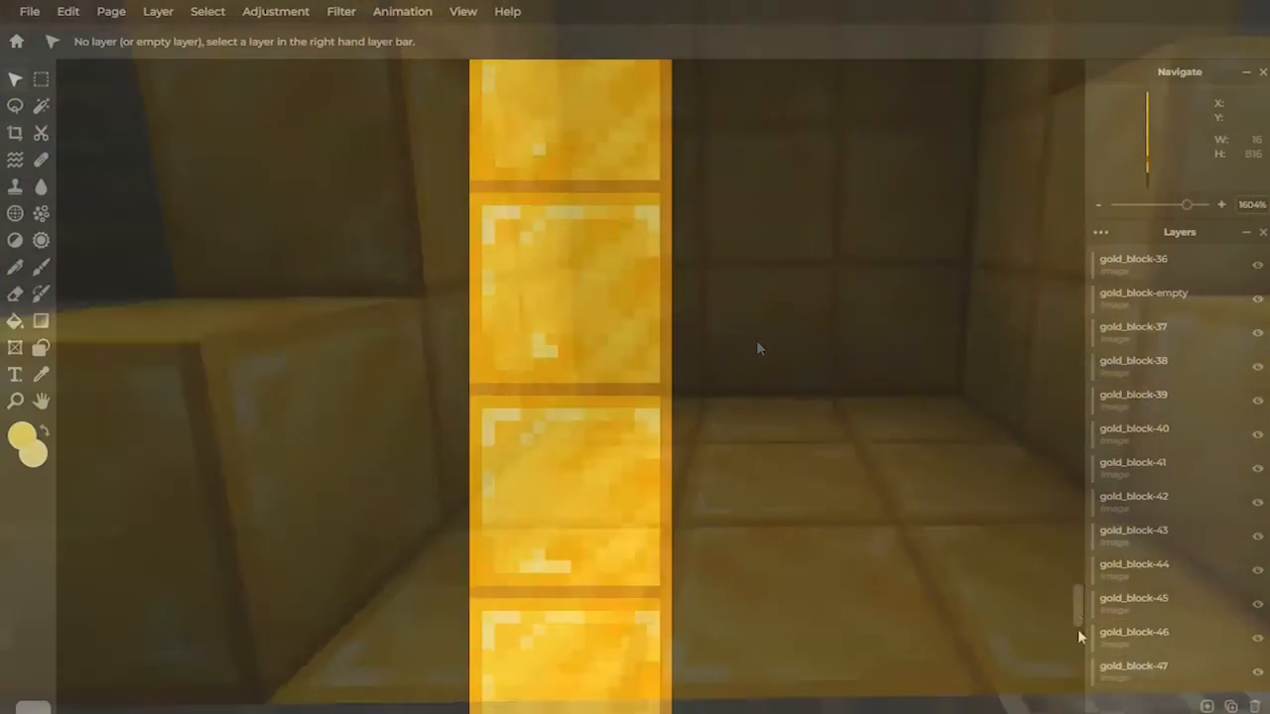
# Select the gold_block-37 layer and inspect its frame on the canvas
pyautogui.click(1133, 325)
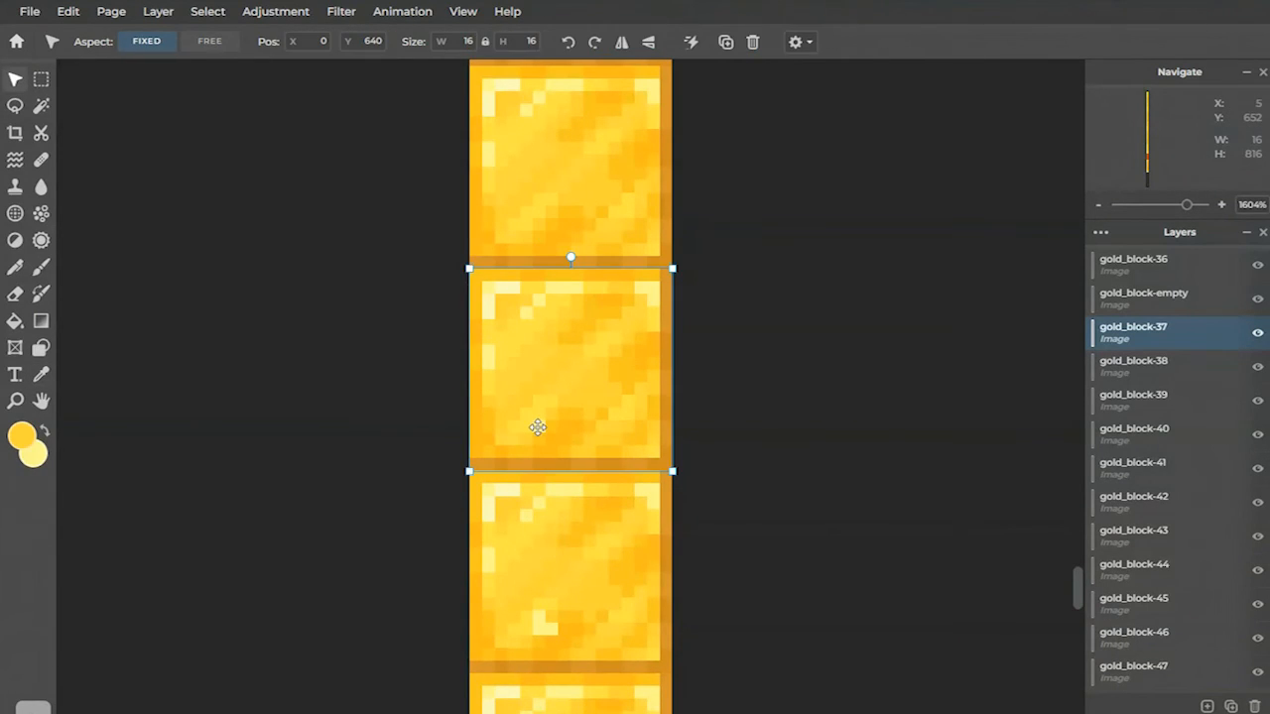
pyautogui.click(1133, 365)
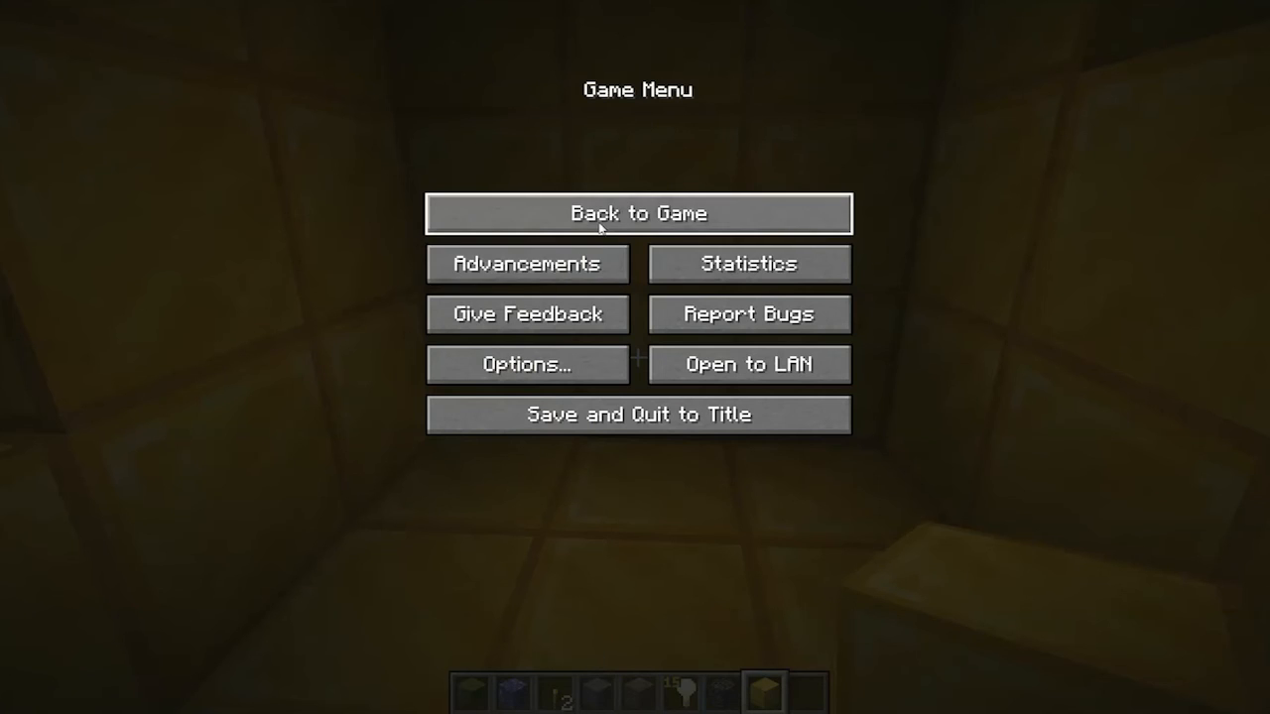
# Return to the game and write a chat message approving the gold look
pyautogui.click(639, 214)
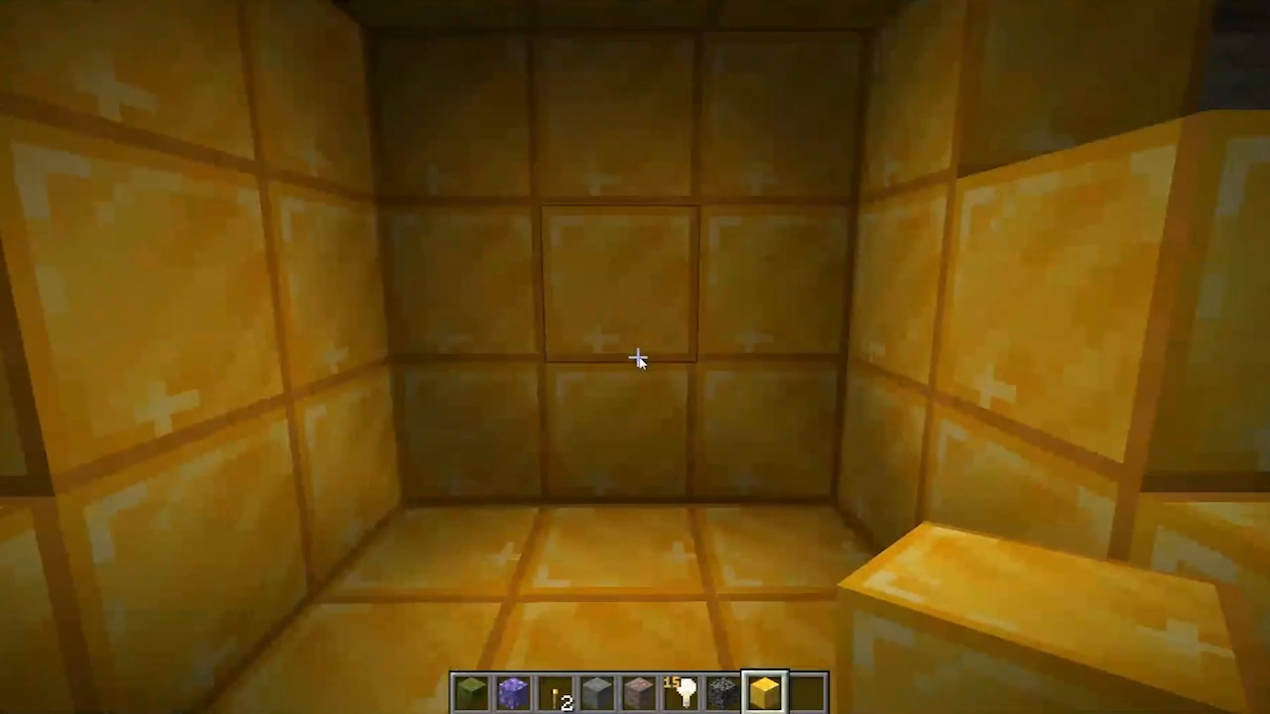
pyautogui.moveTo(635, 358)
pyautogui.write('oks good')
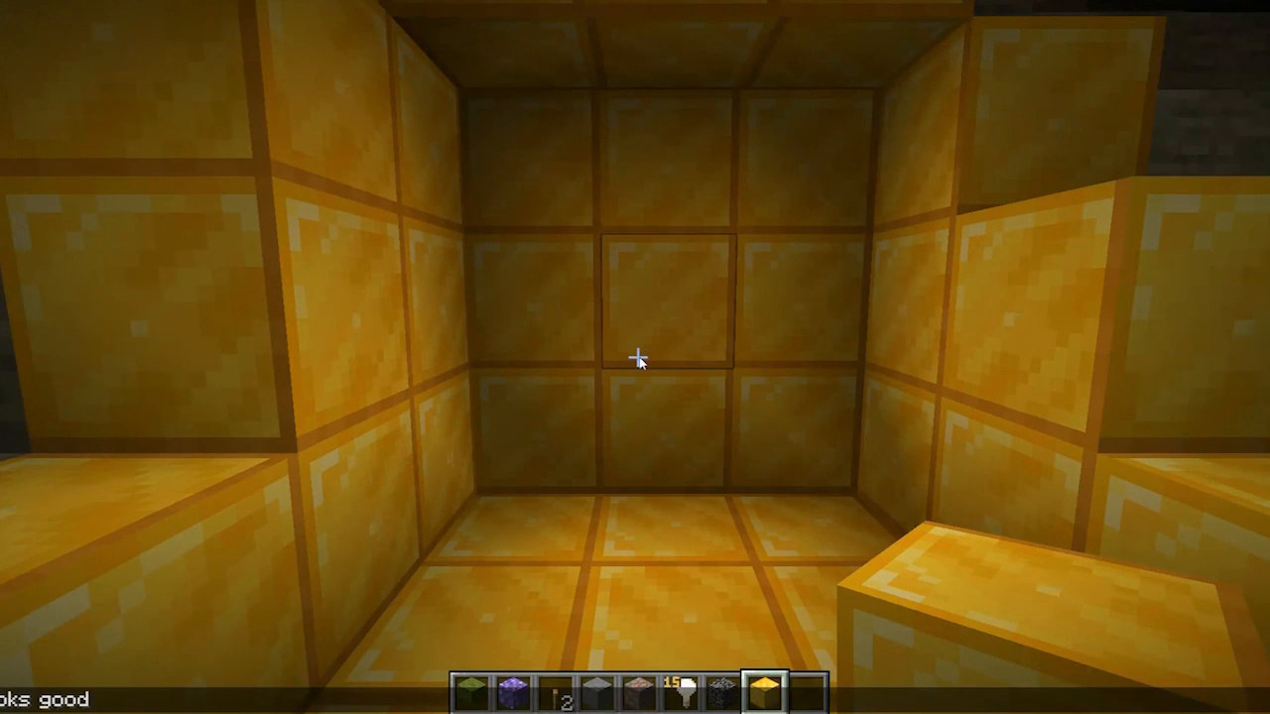
pyautogui.write('to mee')
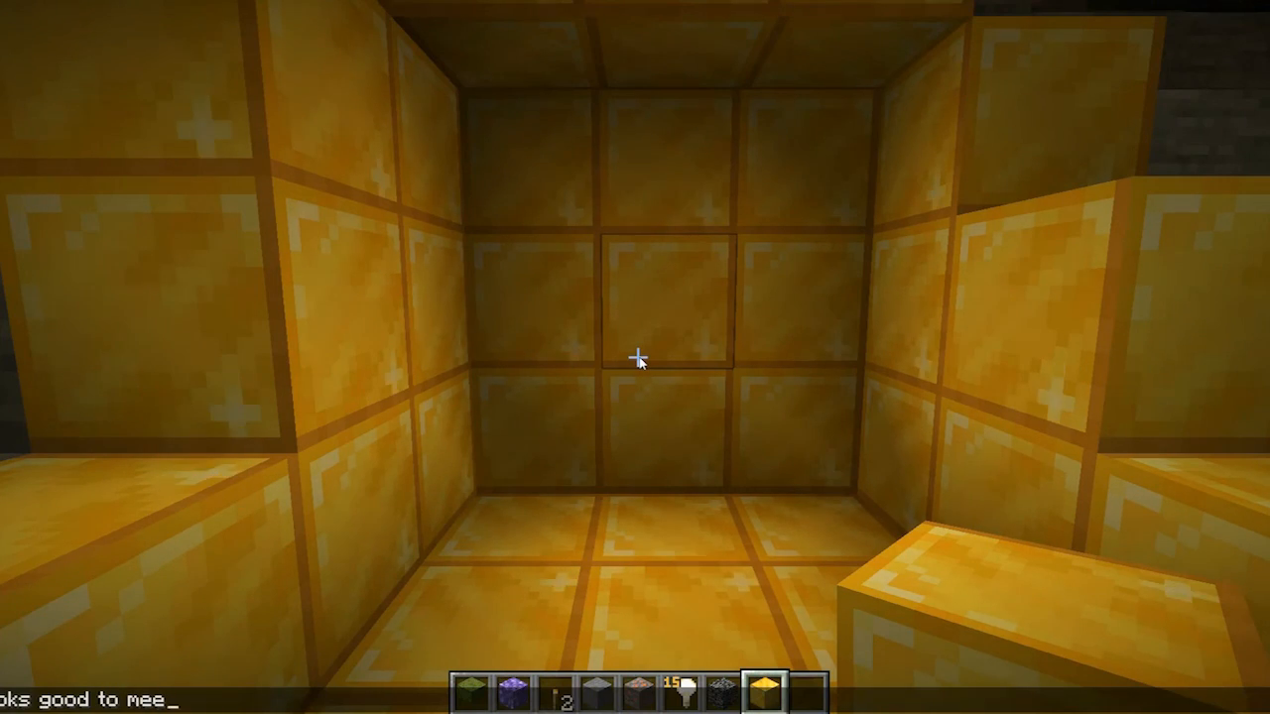